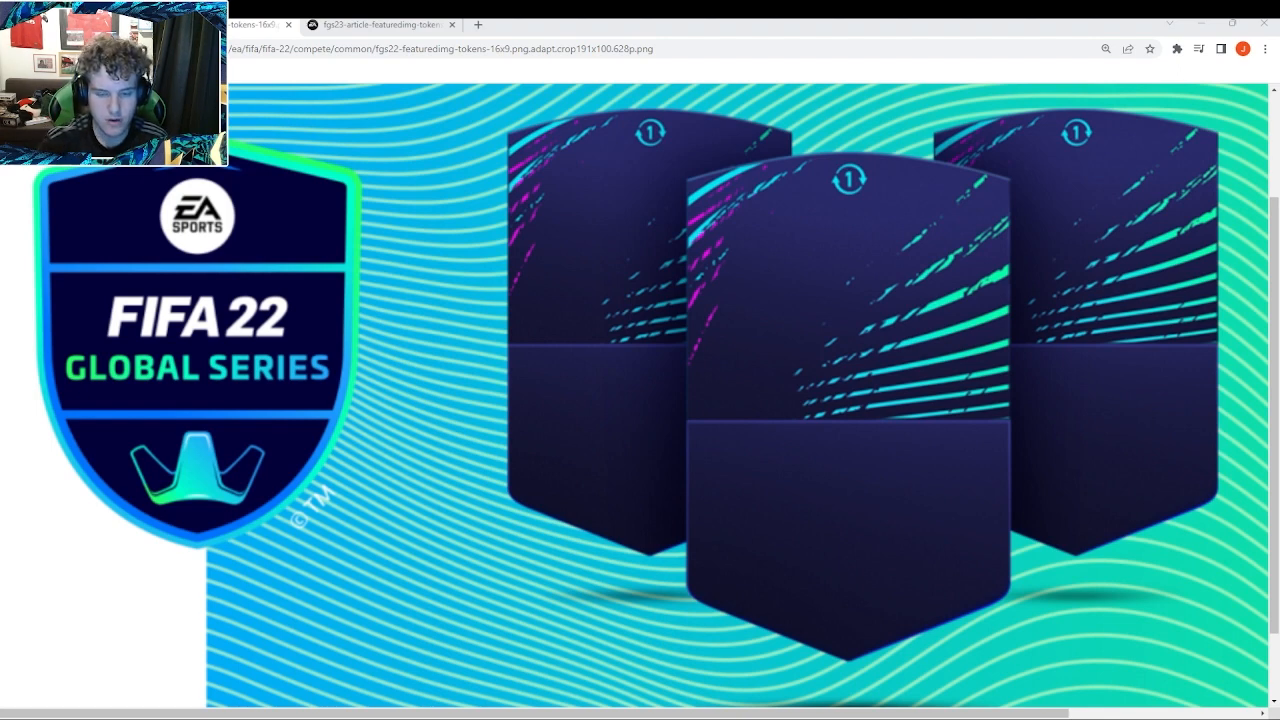
# Step: View the FIFA 23 Global Series token artwork in its own tab
pyautogui.click(380, 24)
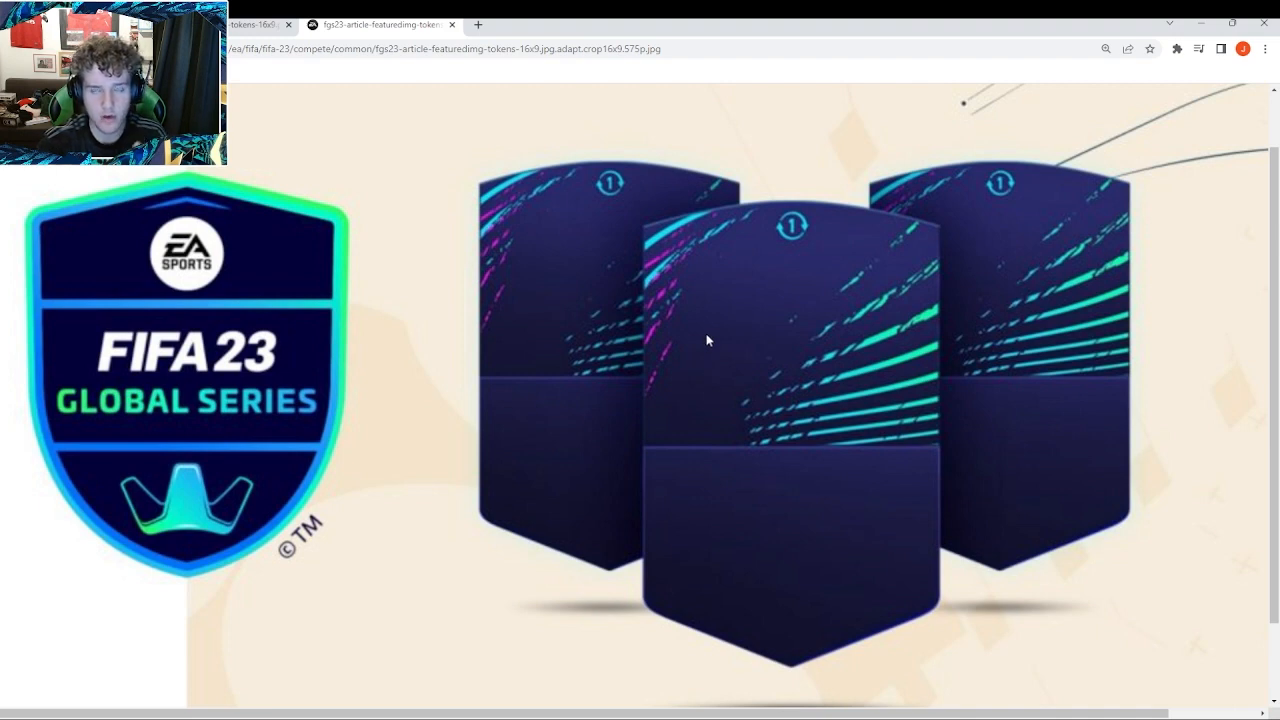
pyautogui.moveTo(715, 346)
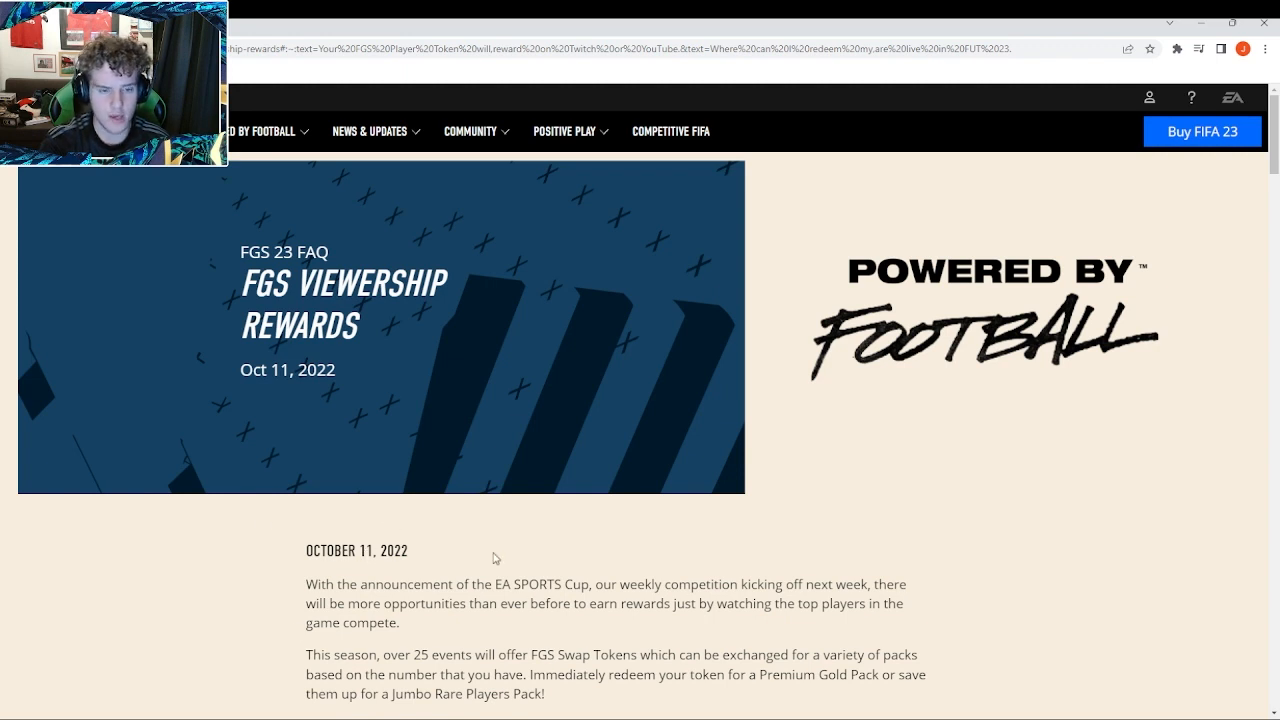
pyautogui.scroll(-3)
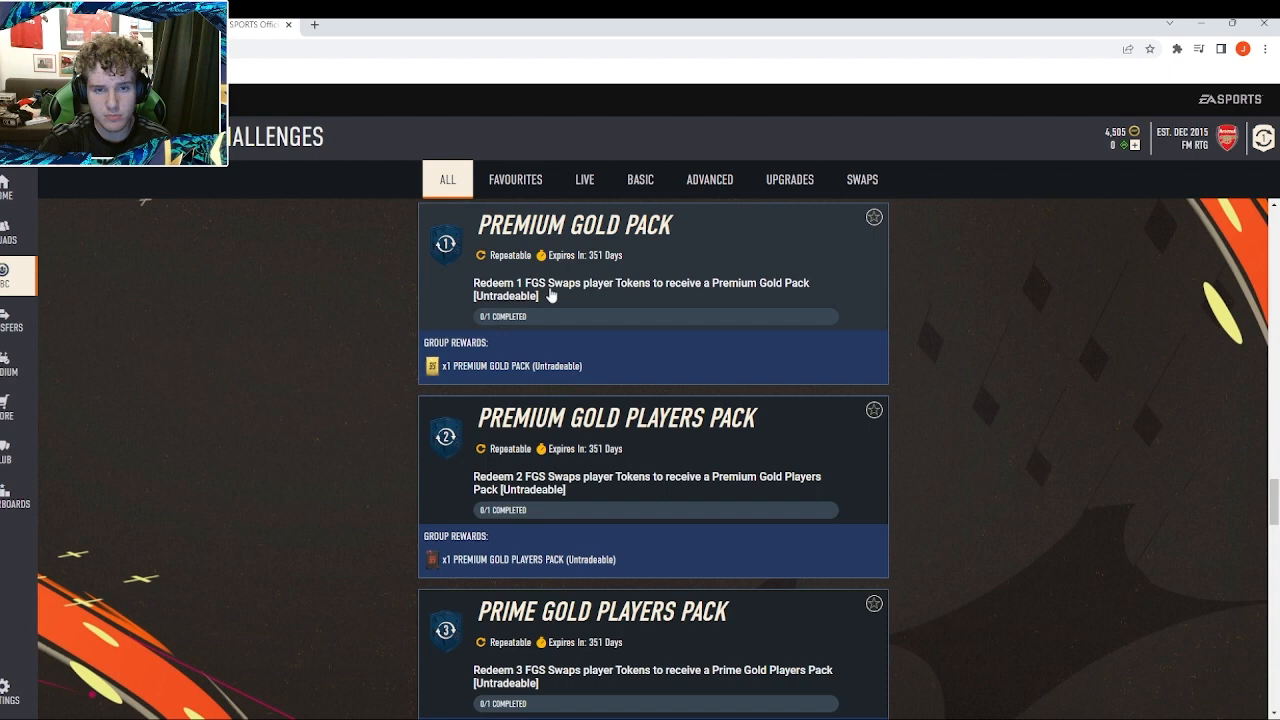
pyautogui.moveTo(608, 260)
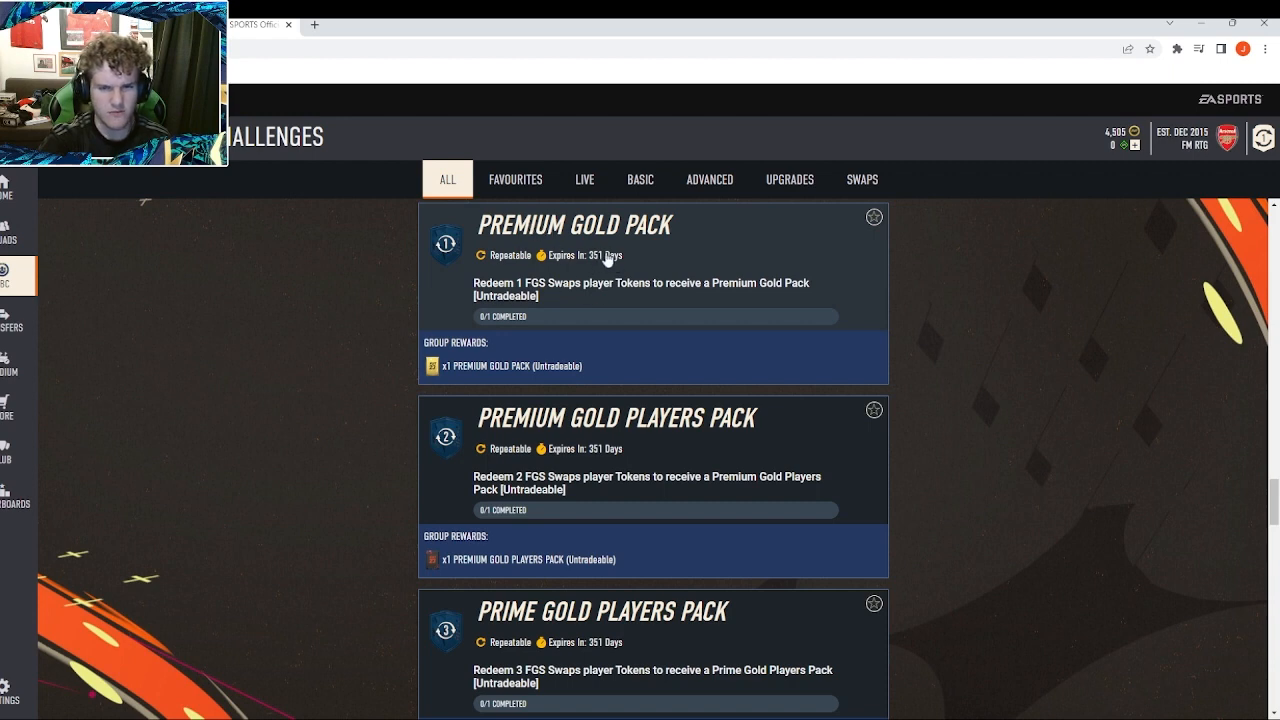
pyautogui.moveTo(687, 252)
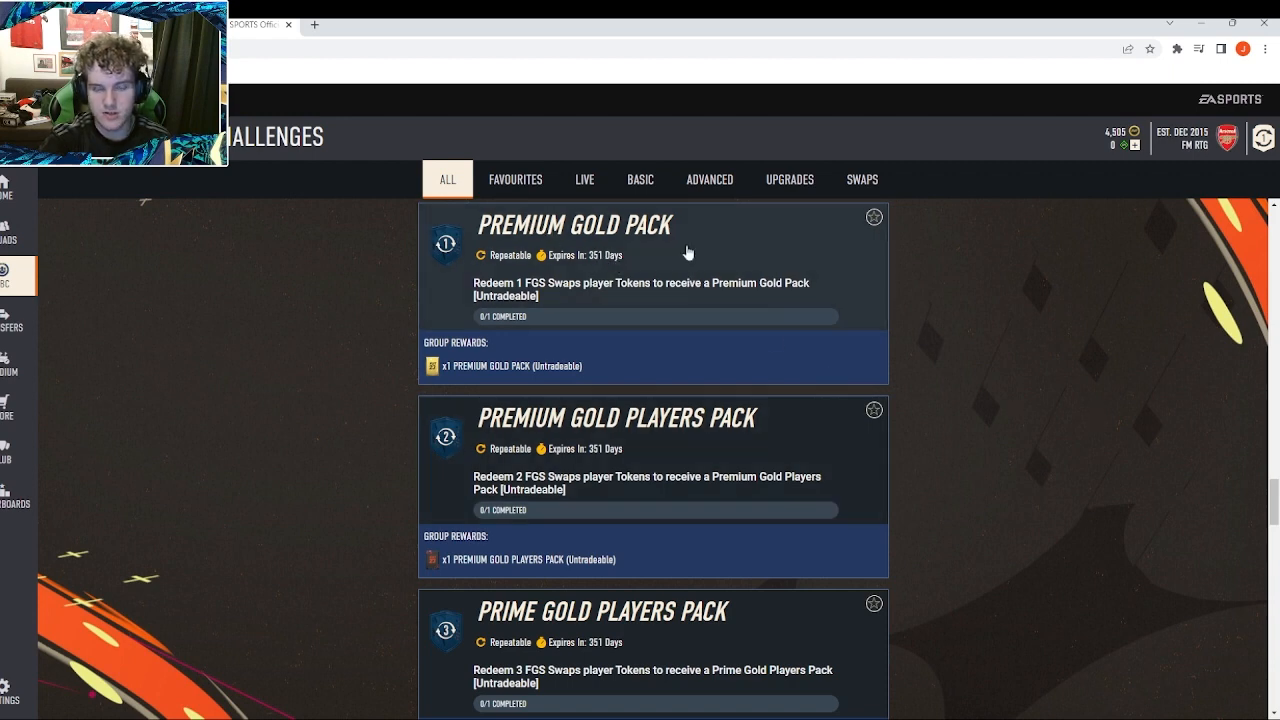
pyautogui.scroll(-3)
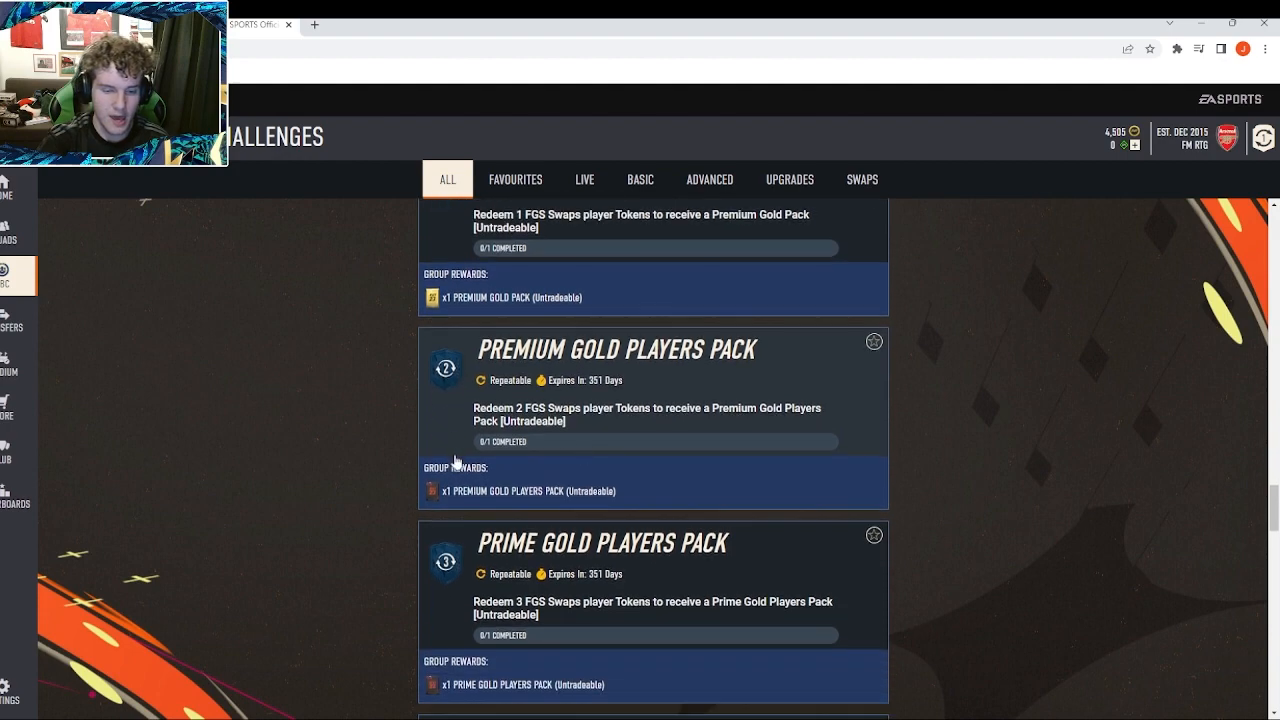
pyautogui.scroll(-3)
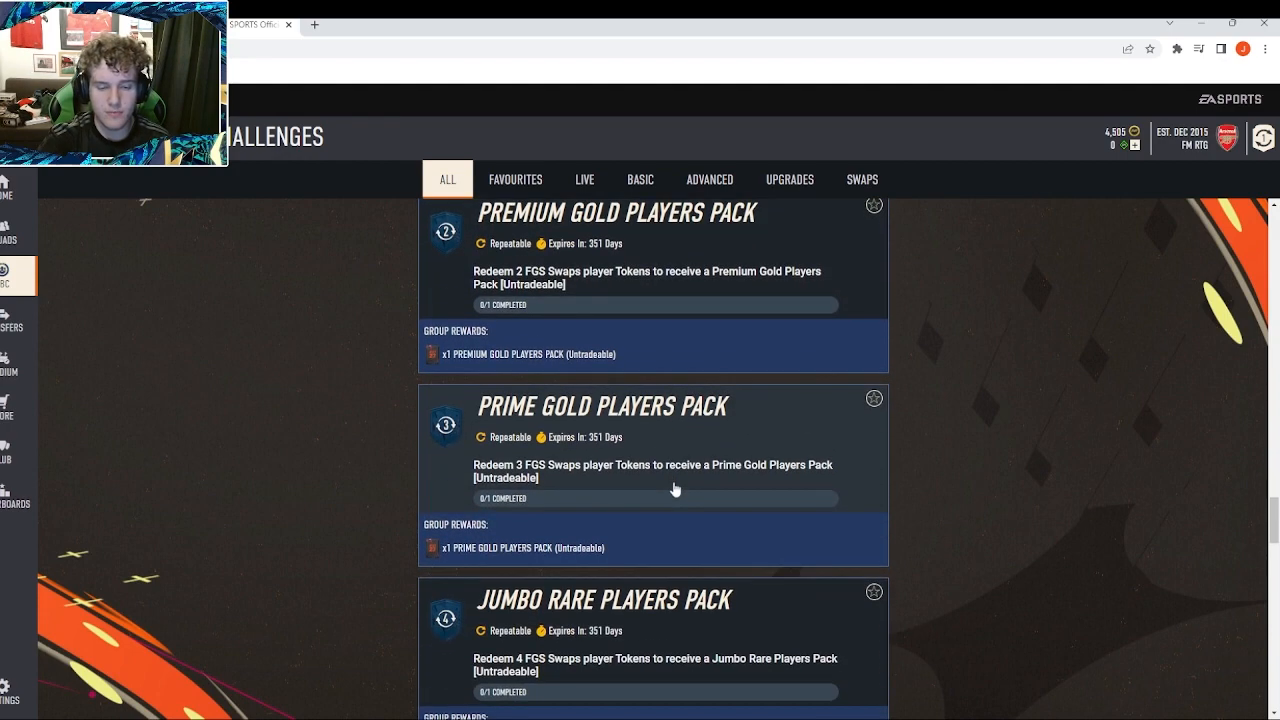
pyautogui.scroll(-3)
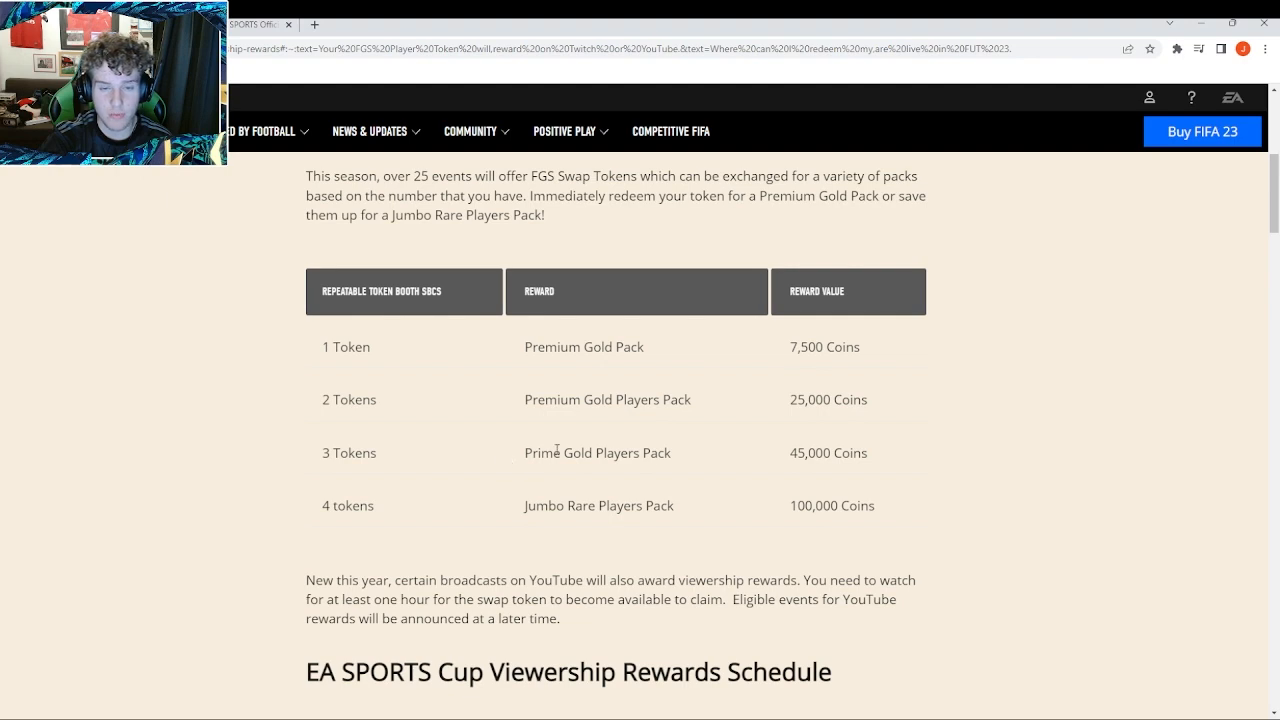
pyautogui.moveTo(368, 530)
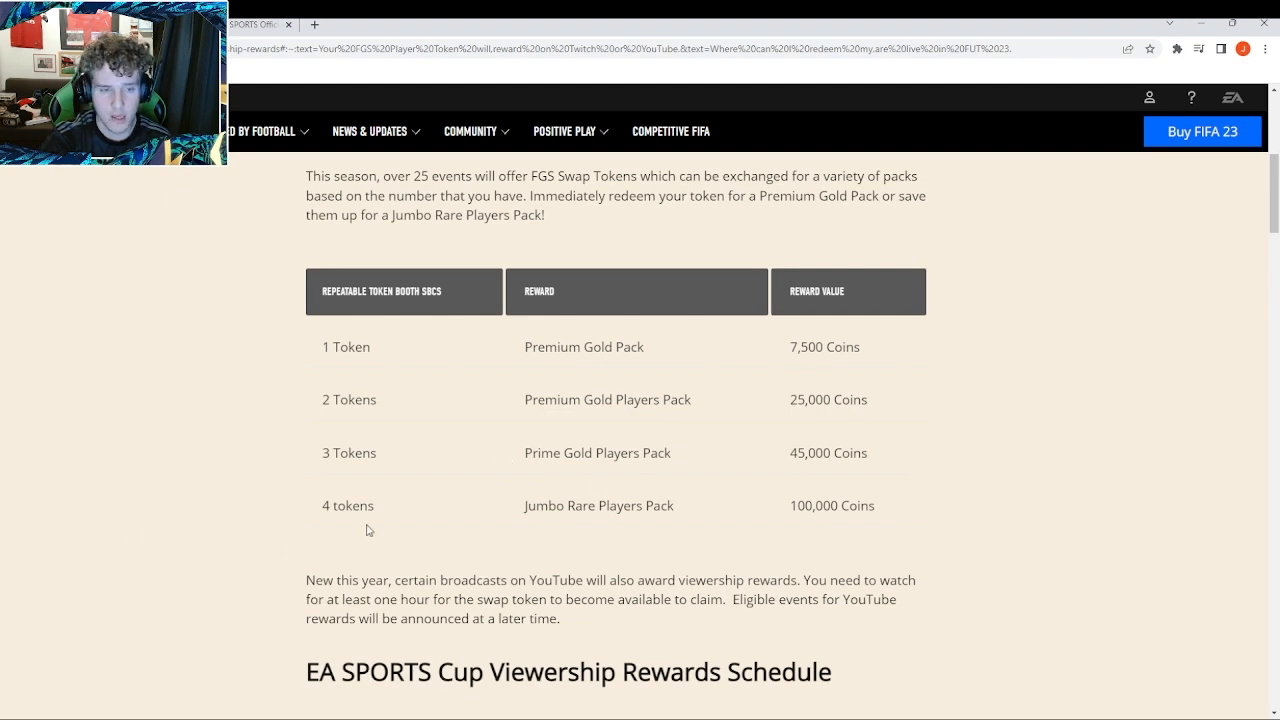
# Step: Scroll the article from the token rewards table into the EA SPORTS Cup viewership schedule
pyautogui.scroll(-3)
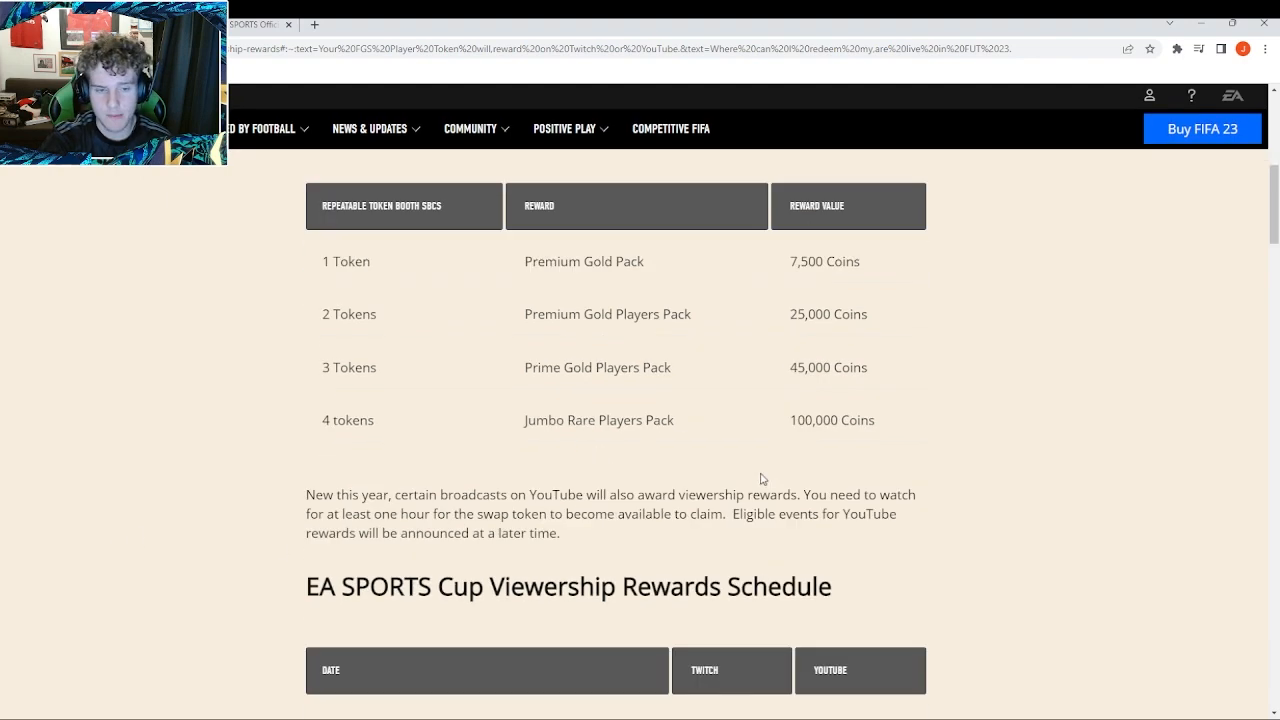
pyautogui.scroll(-3)
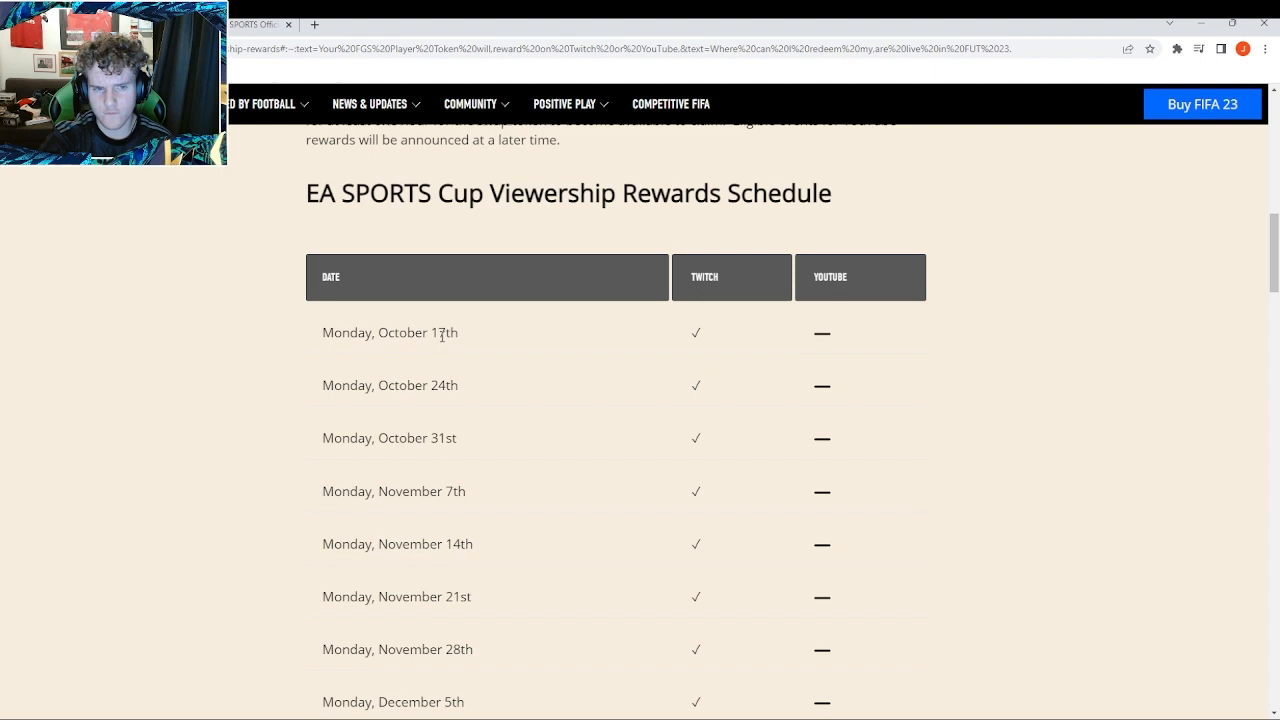
pyautogui.moveTo(686, 347)
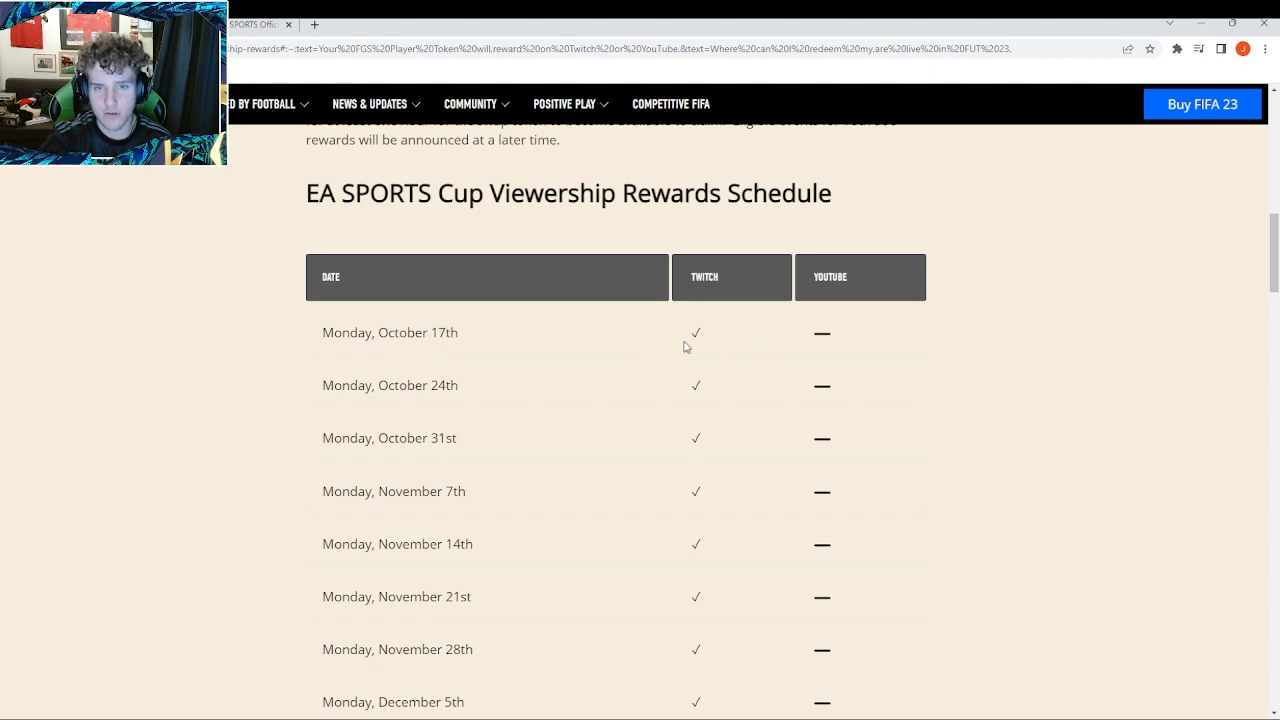
pyautogui.moveTo(417, 399)
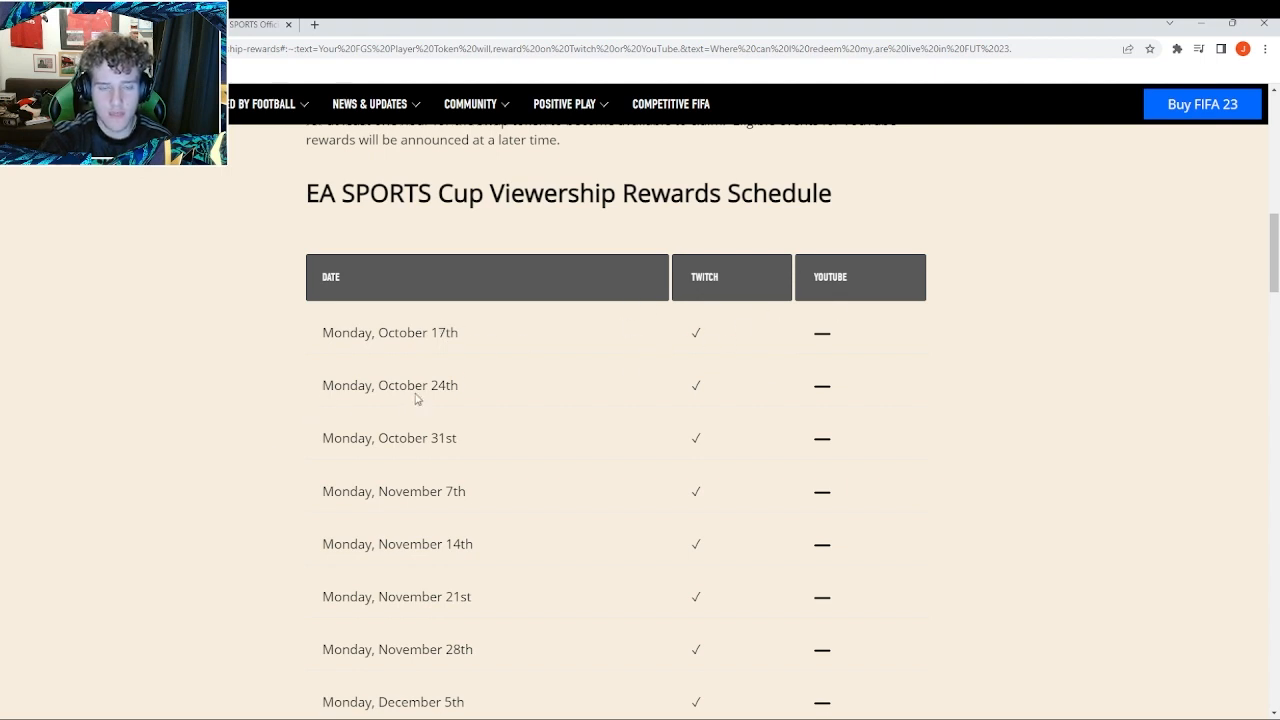
pyautogui.scroll(-3)
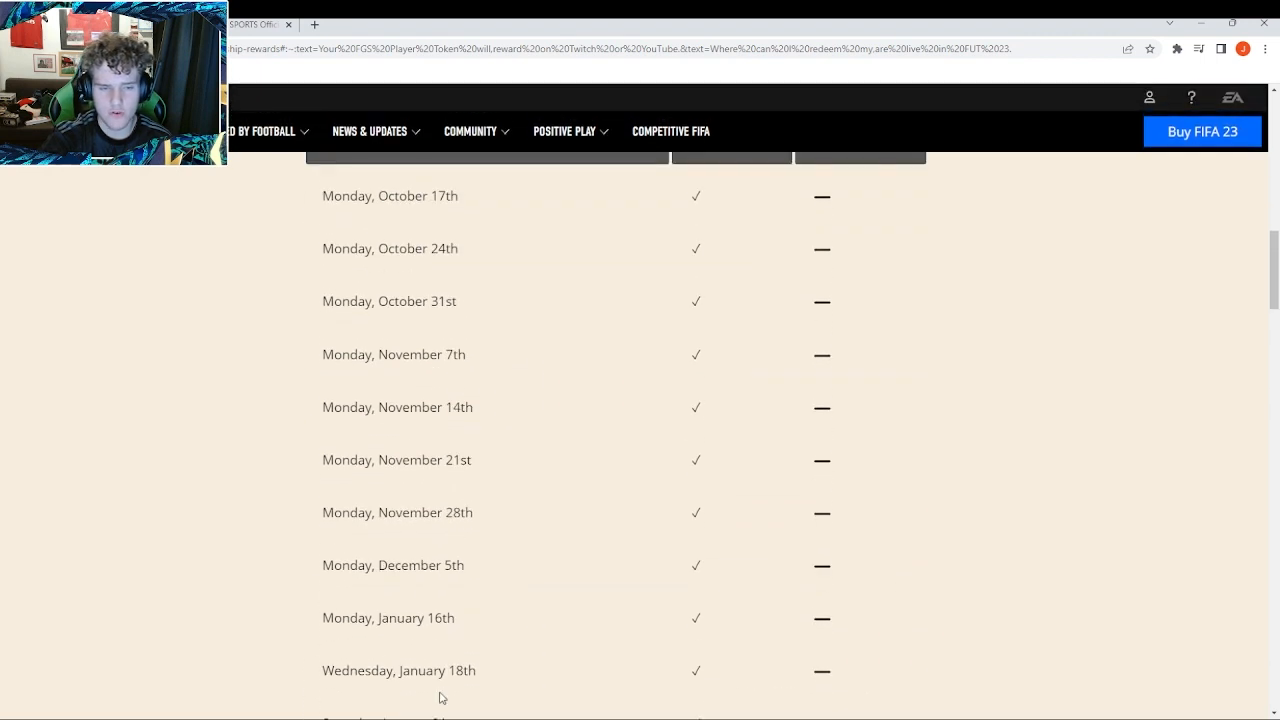
pyautogui.scroll(3)
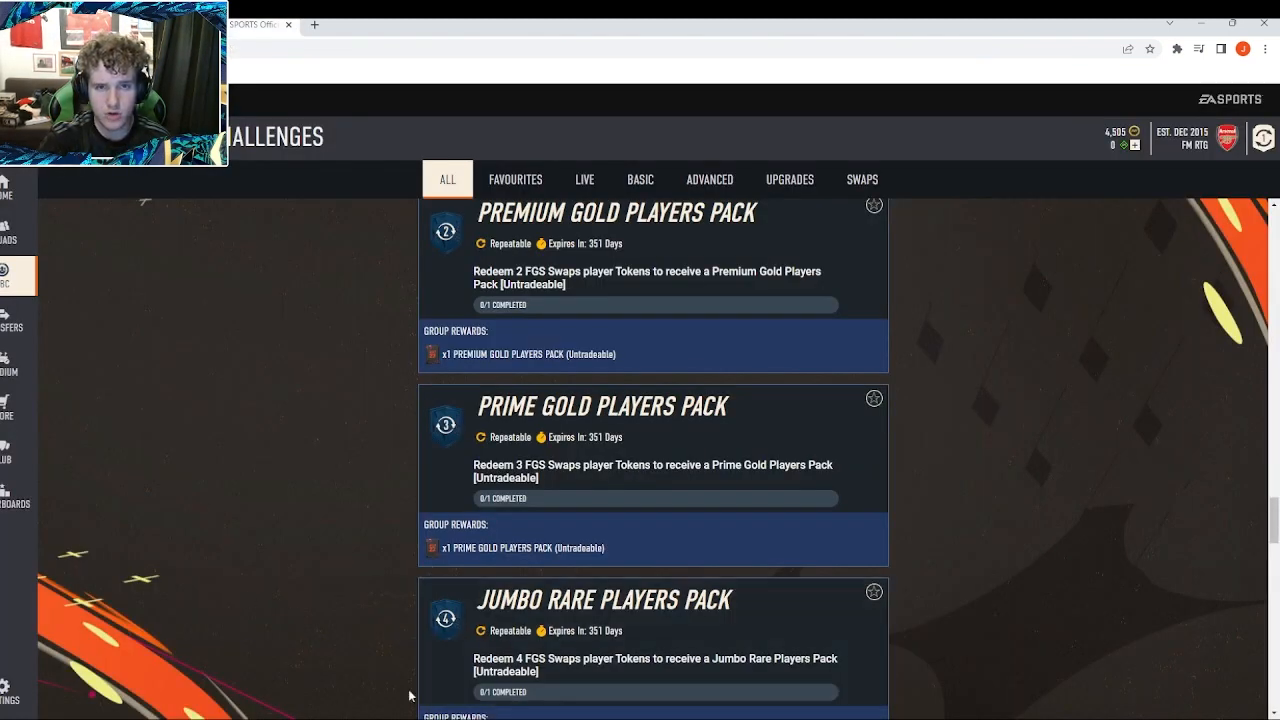
pyautogui.moveTo(647, 456)
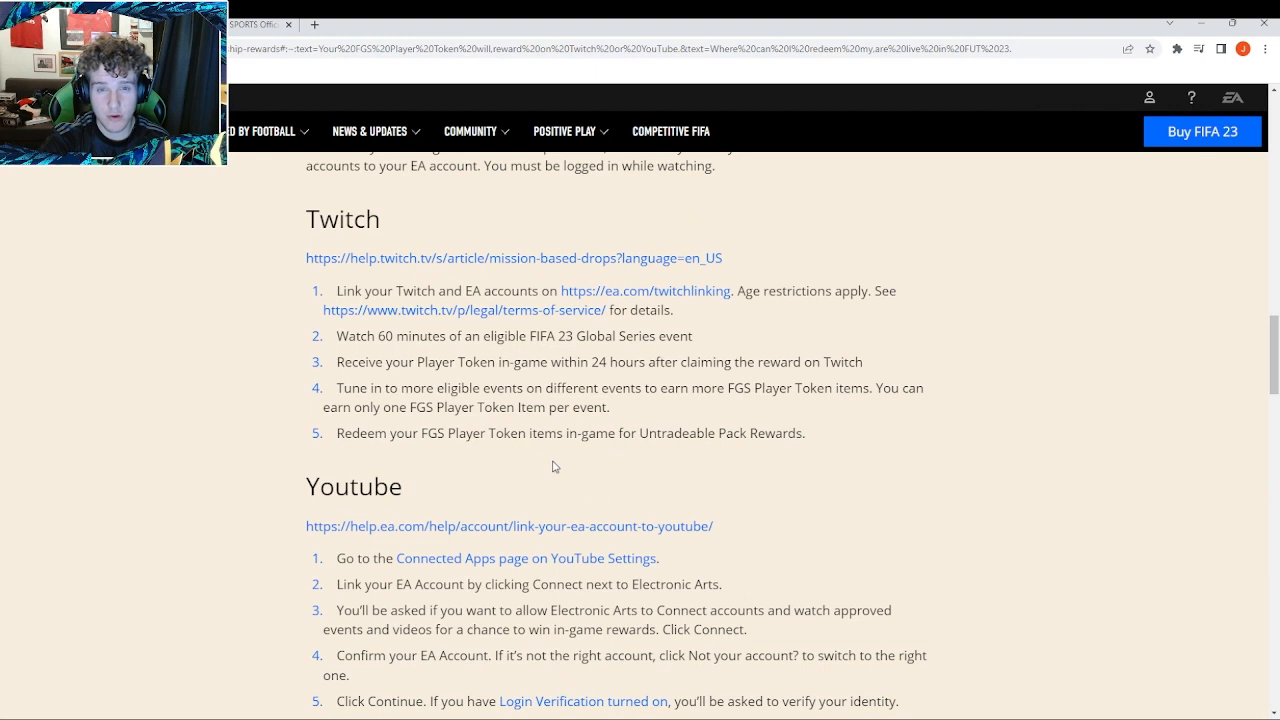
pyautogui.moveTo(507, 241)
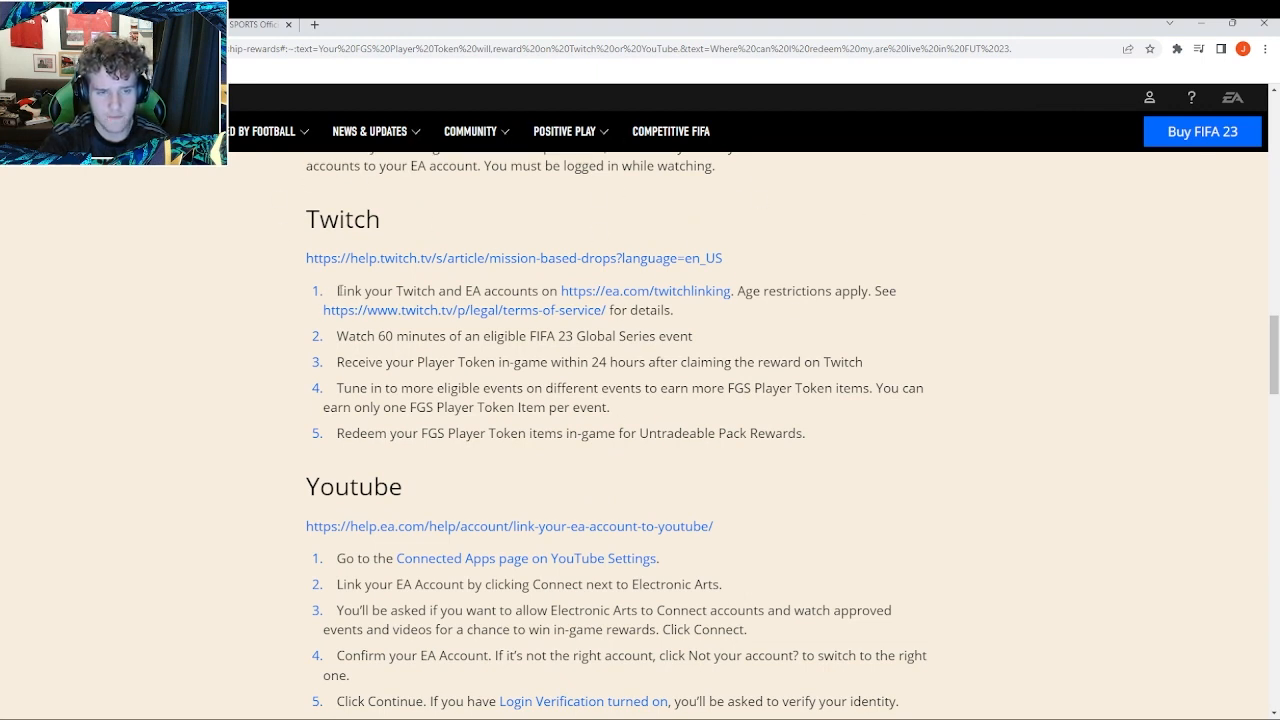
# Step: Read the YouTube account-linking steps, highlighting the player token wording in step 3
pyautogui.moveTo(340, 290); pyautogui.dragTo(534, 290)
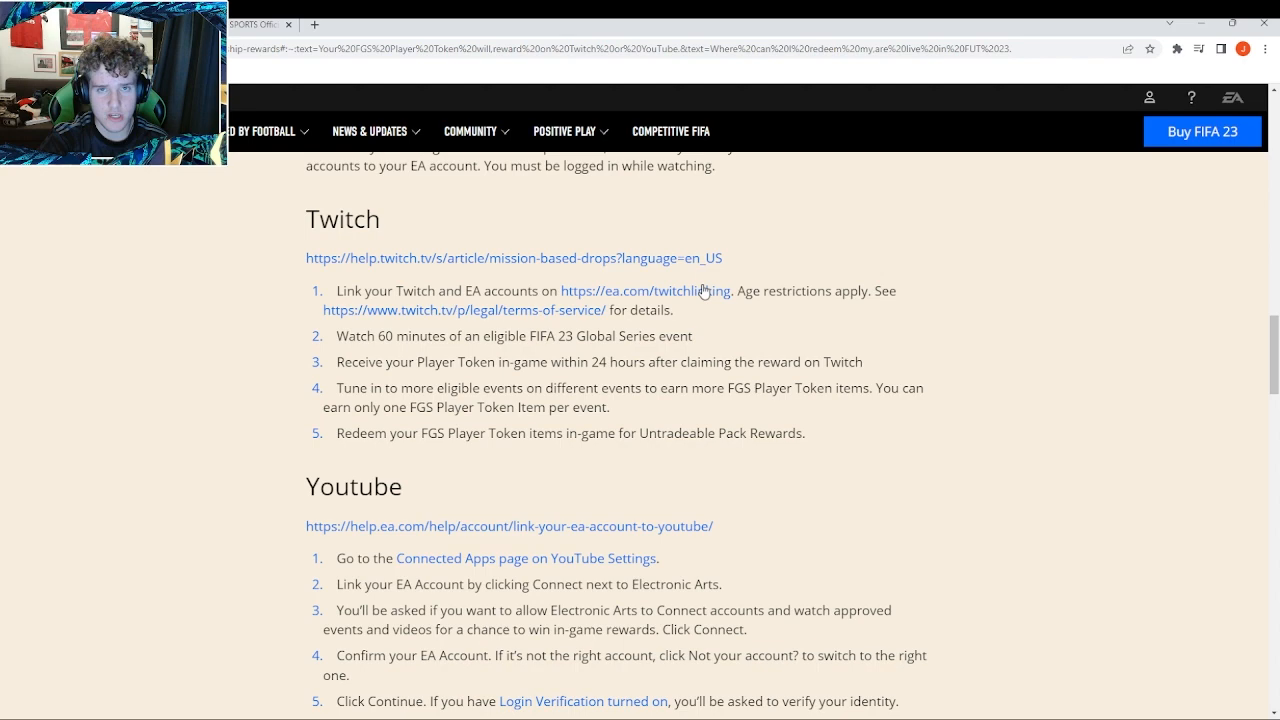
pyautogui.scroll(-3)
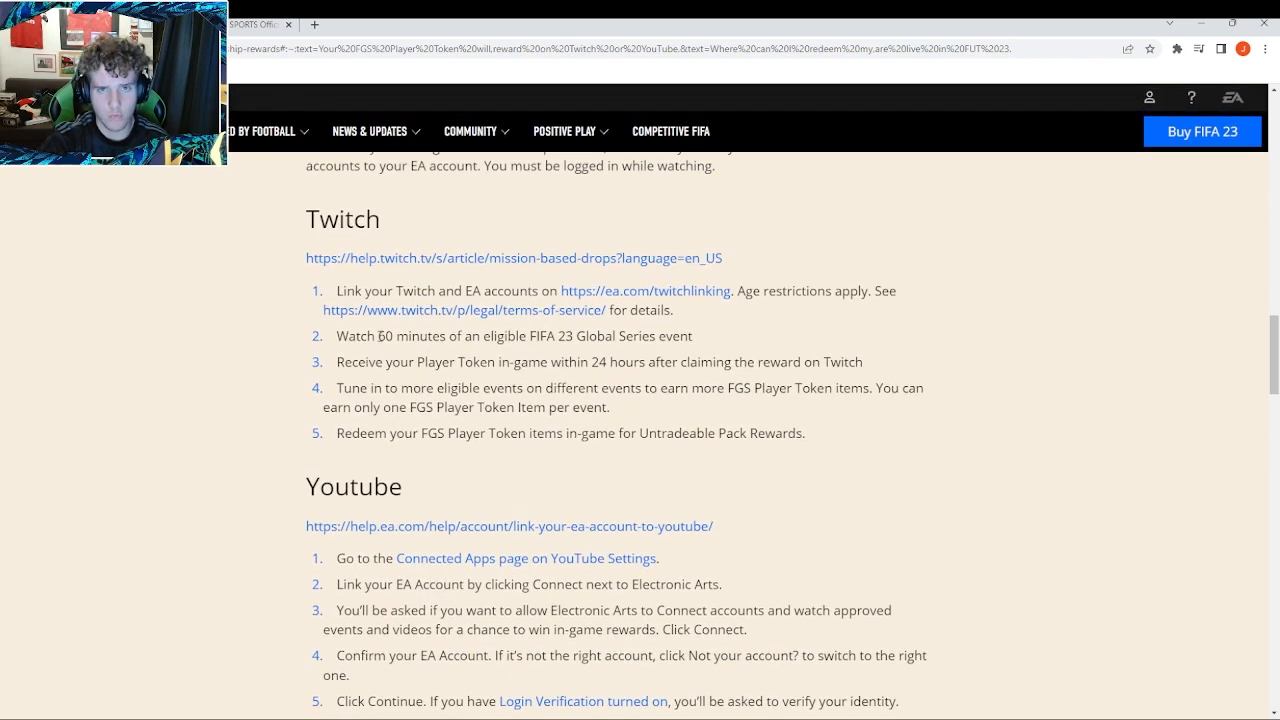
pyautogui.moveTo(377, 336); pyautogui.dragTo(608, 336)
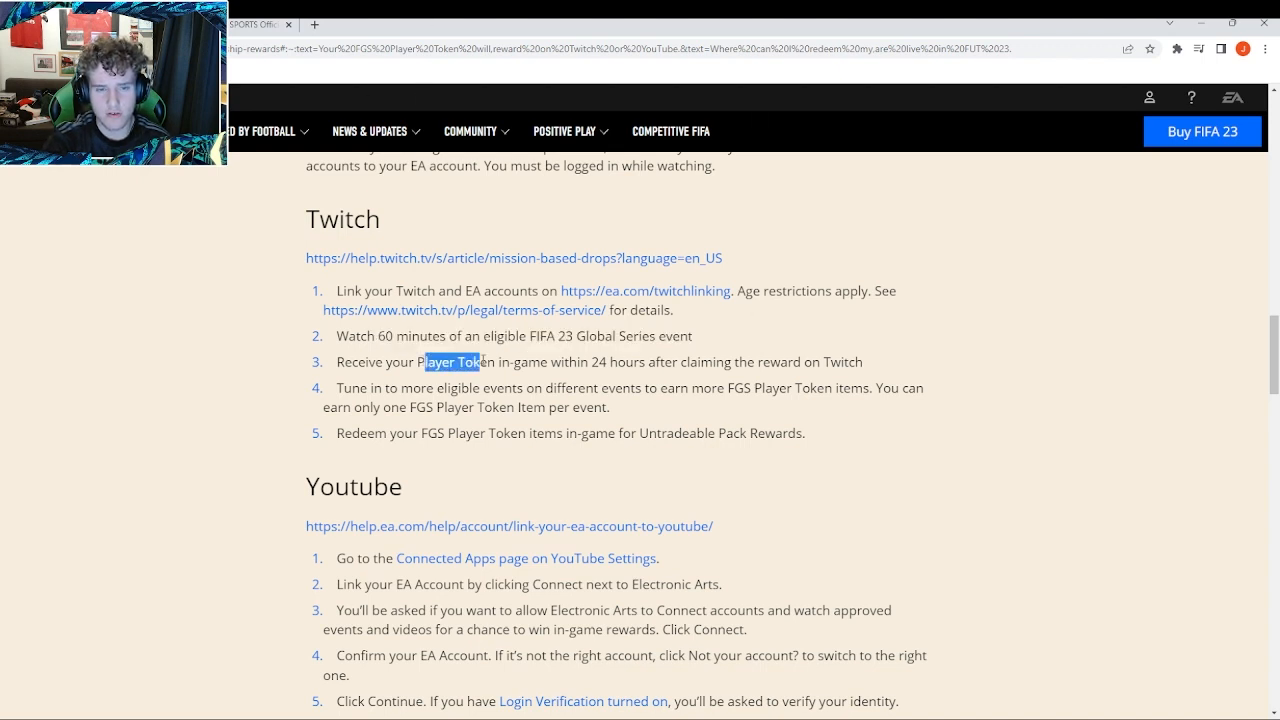
pyautogui.click(724, 354)
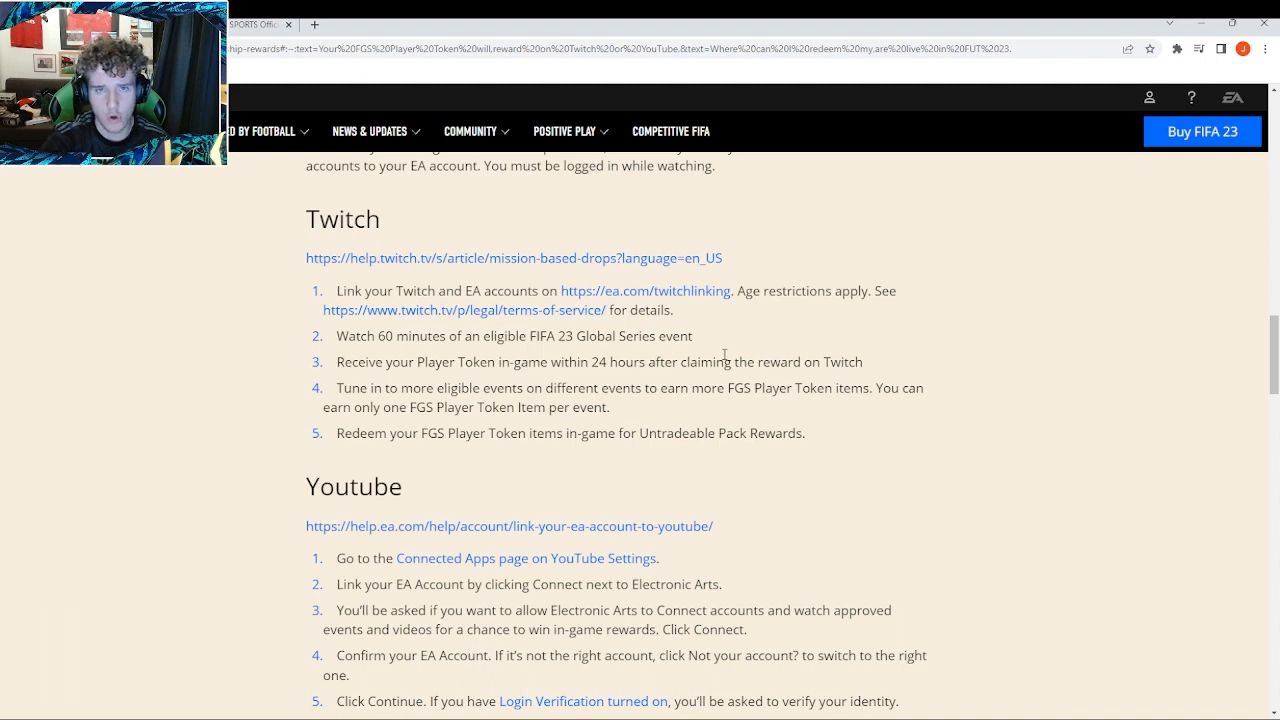
pyautogui.moveTo(763, 358)
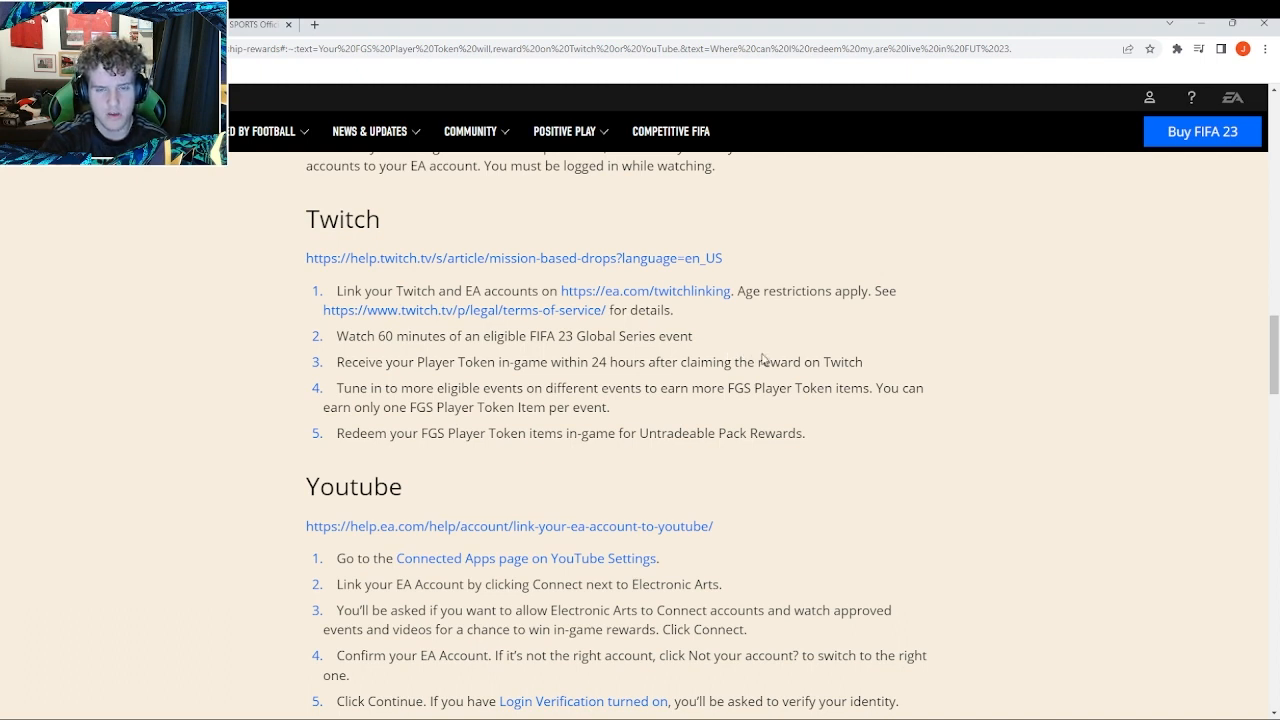
pyautogui.moveTo(293, 393)
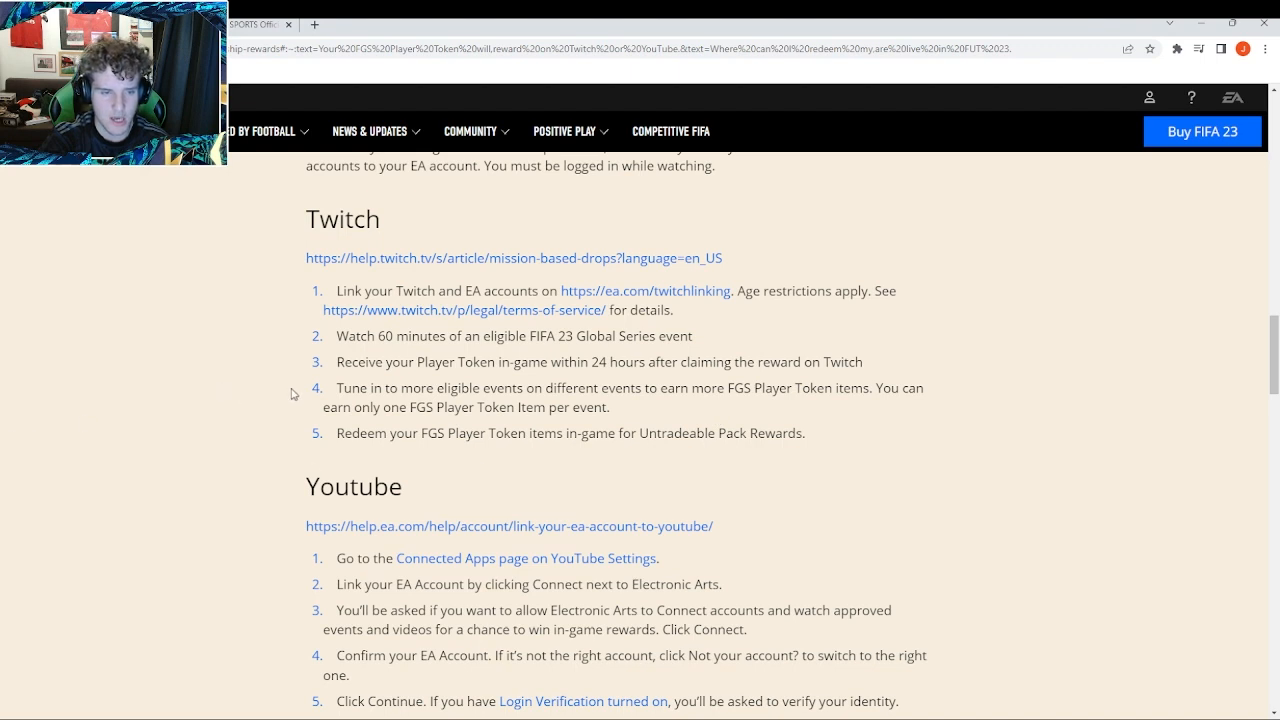
pyautogui.moveTo(744, 403)
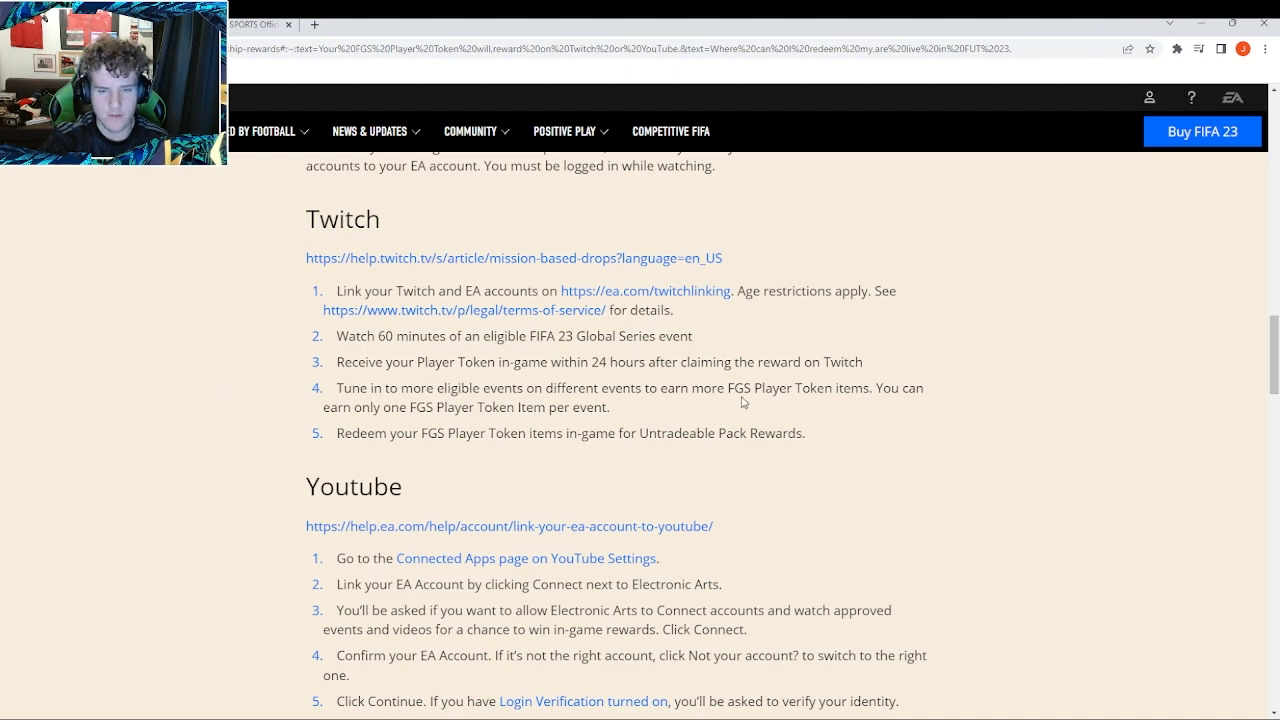
pyautogui.moveTo(320, 411)
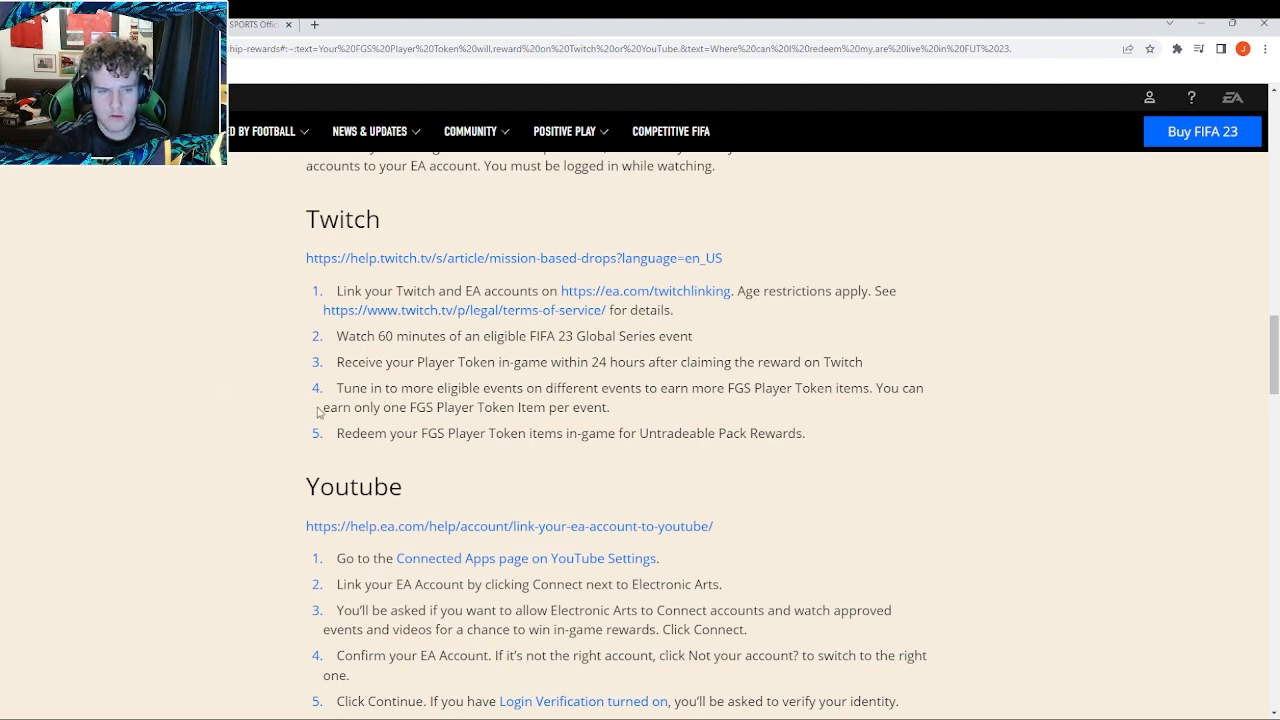
pyautogui.moveTo(546, 379)
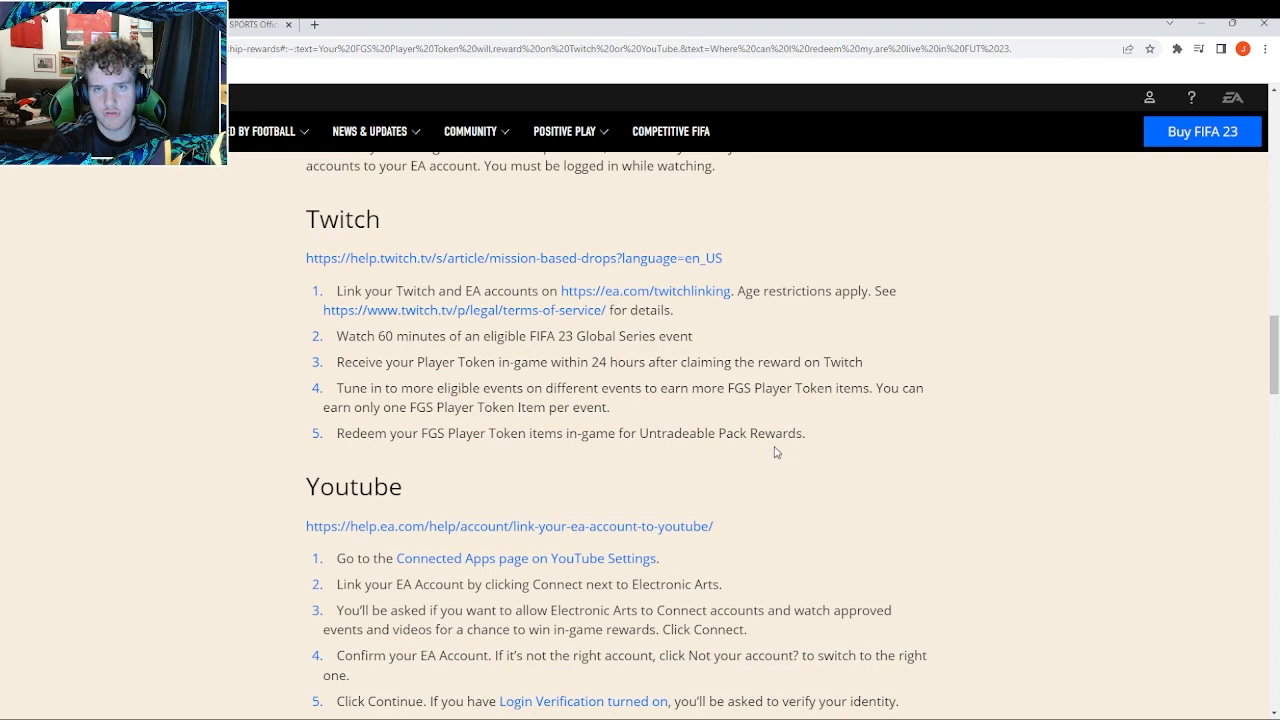
# Step: Revisit the viewership schedule, then scroll down until the FAQ heading is visible
pyautogui.scroll(3)
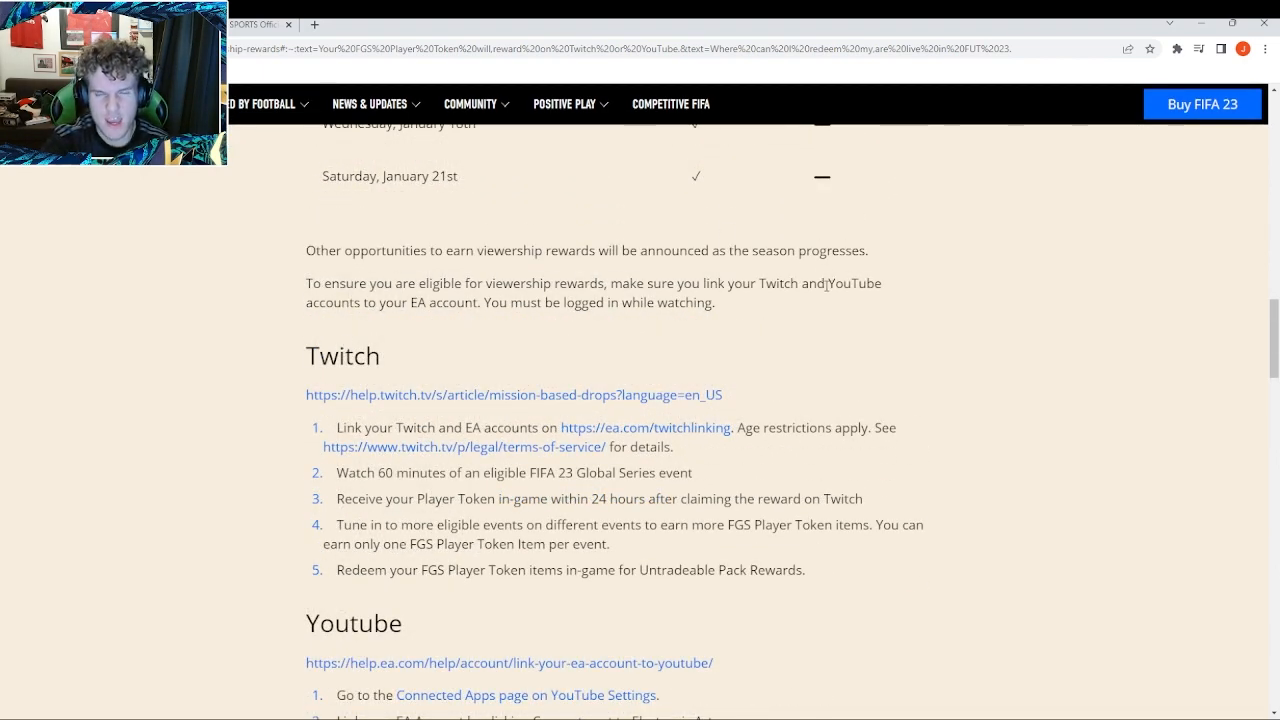
pyautogui.doubleClick(843, 283)
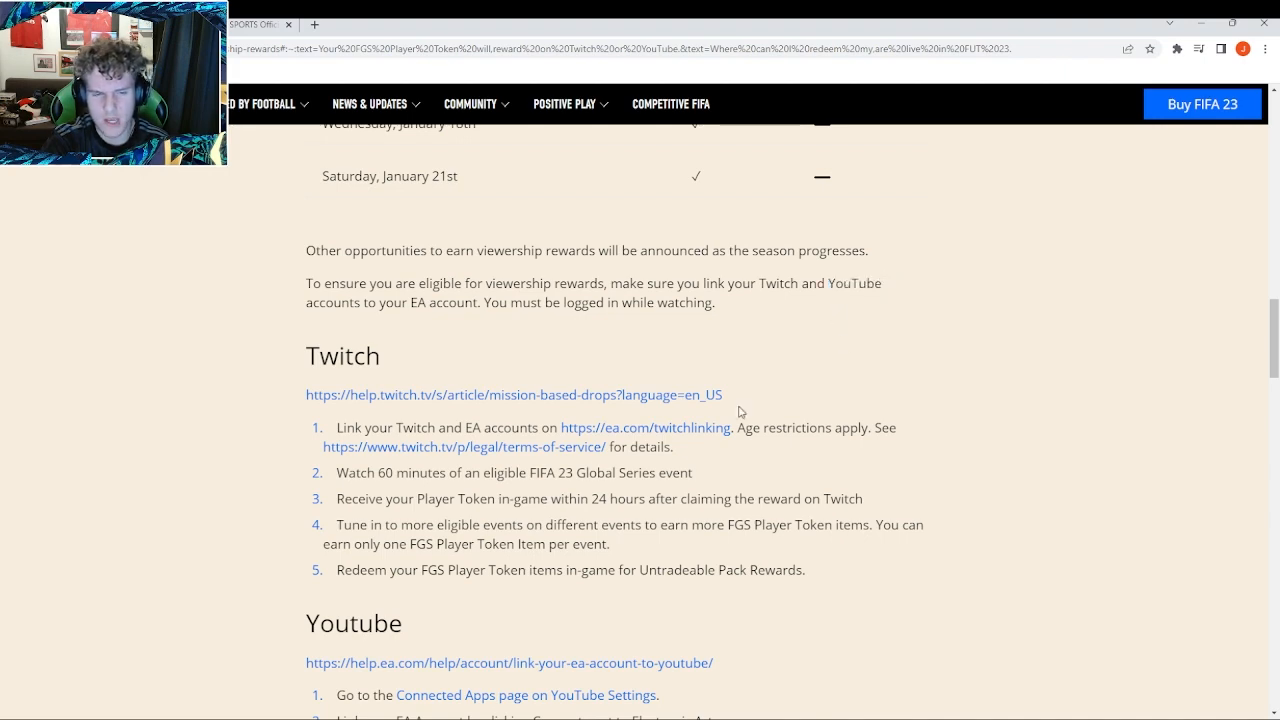
pyautogui.scroll(-3)
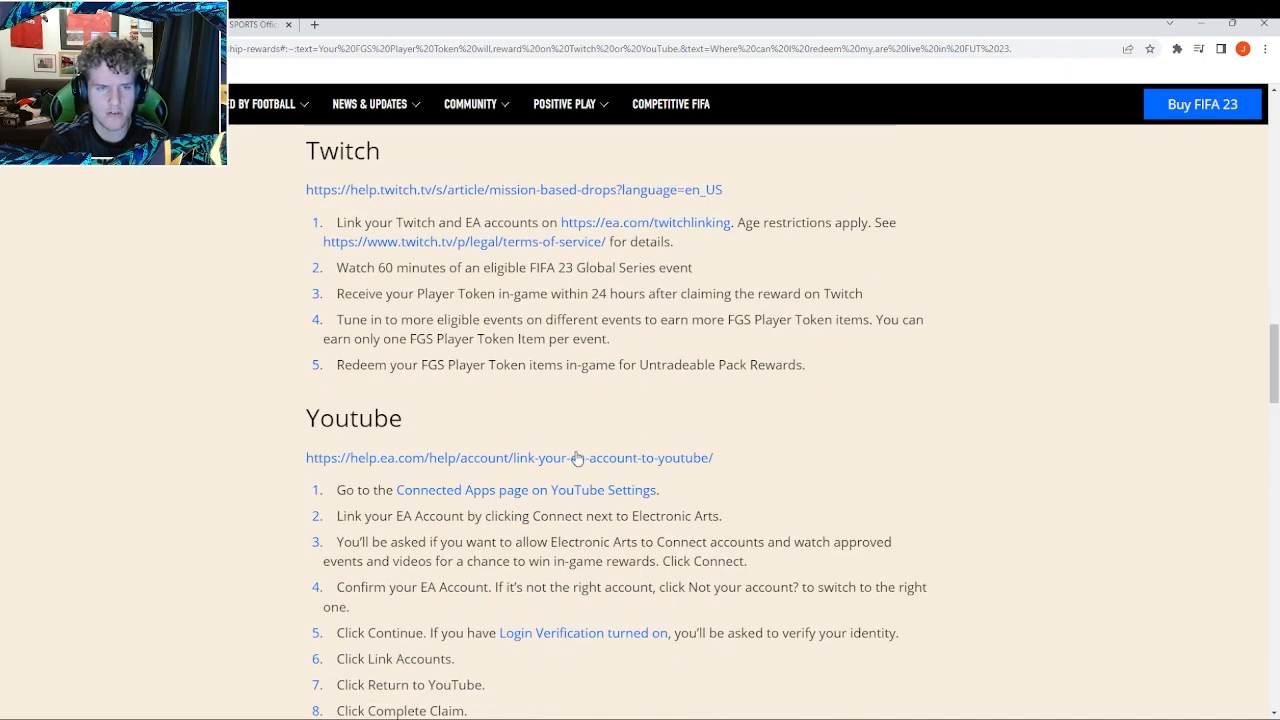
pyautogui.scroll(3)
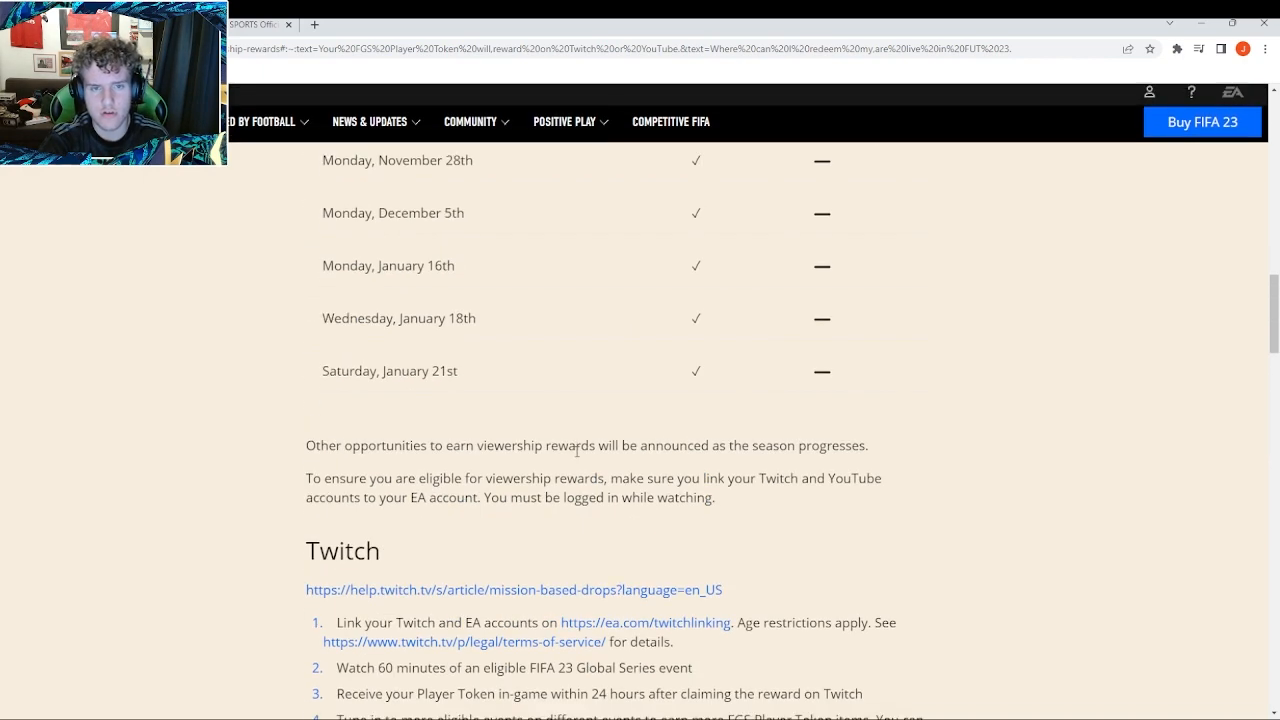
pyautogui.scroll(3)
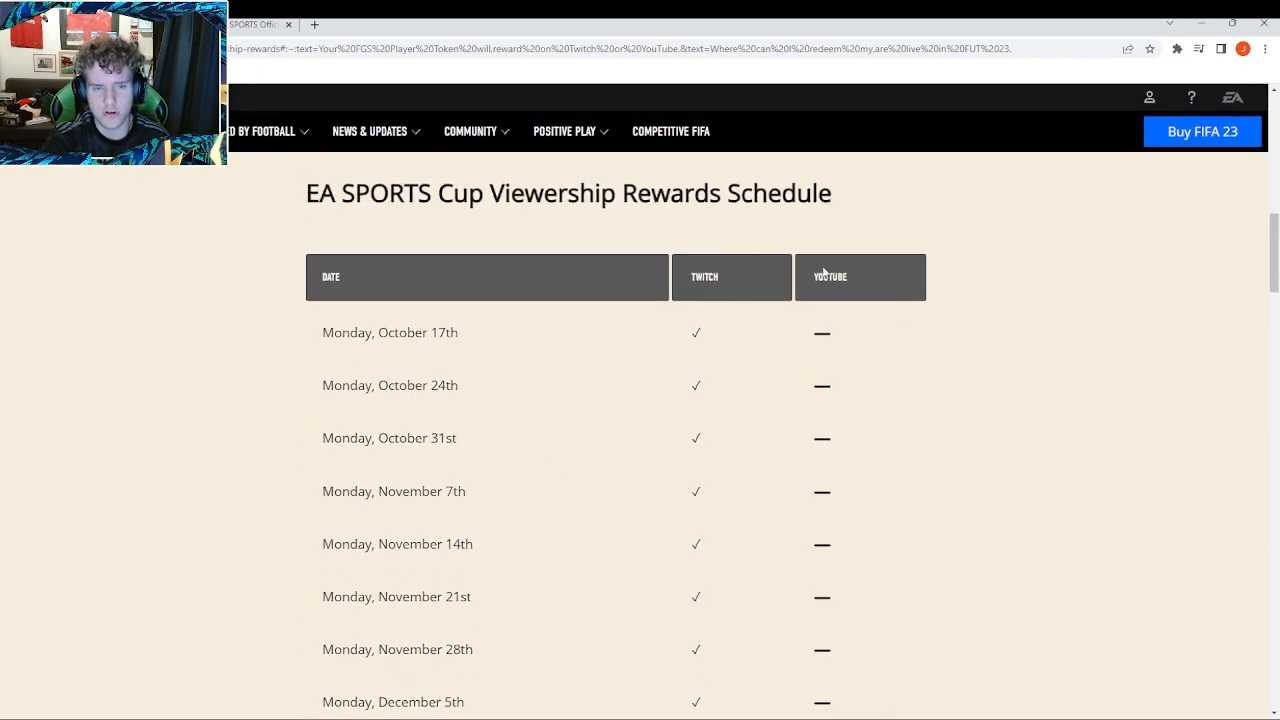
pyautogui.scroll(-3)
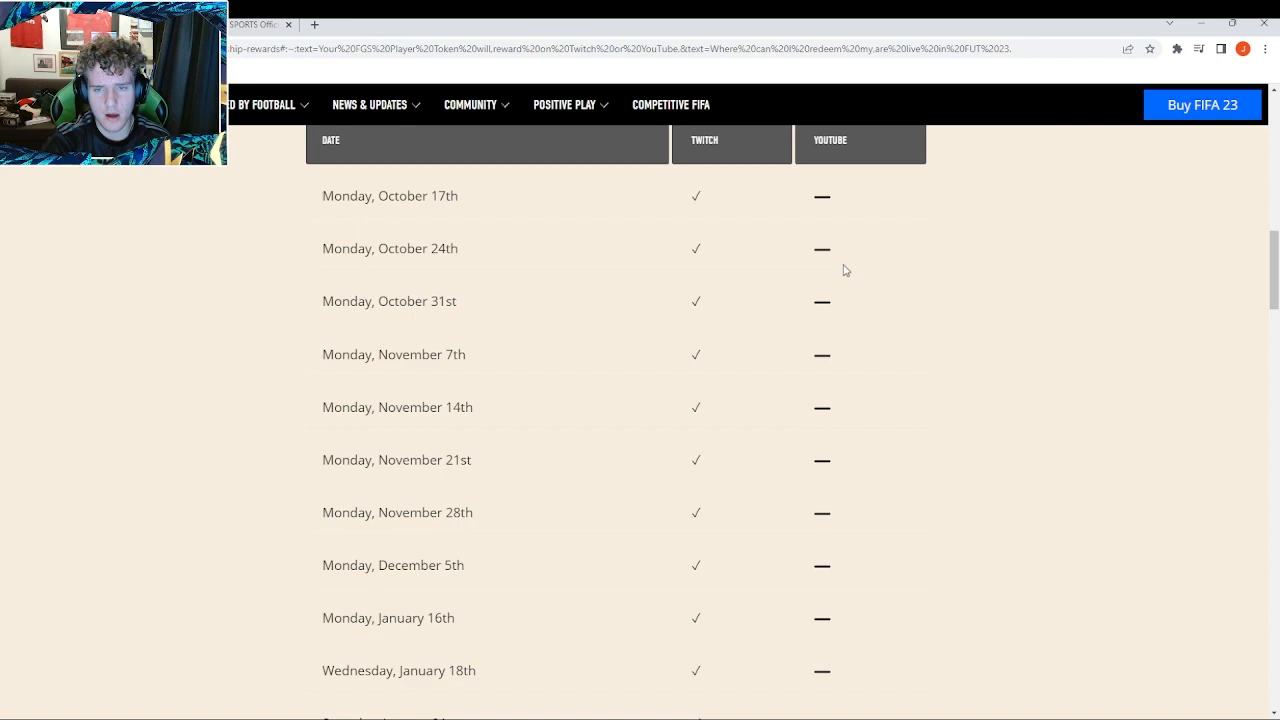
pyautogui.moveTo(835, 348)
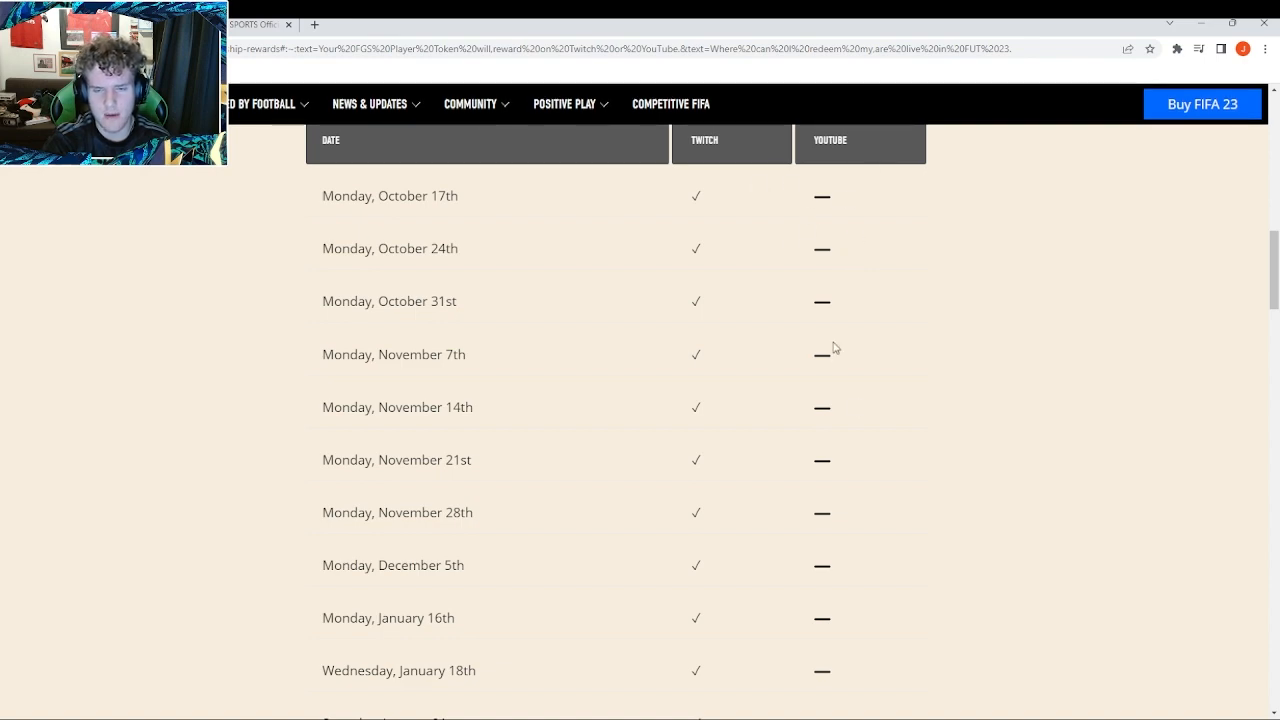
pyautogui.moveTo(878, 349)
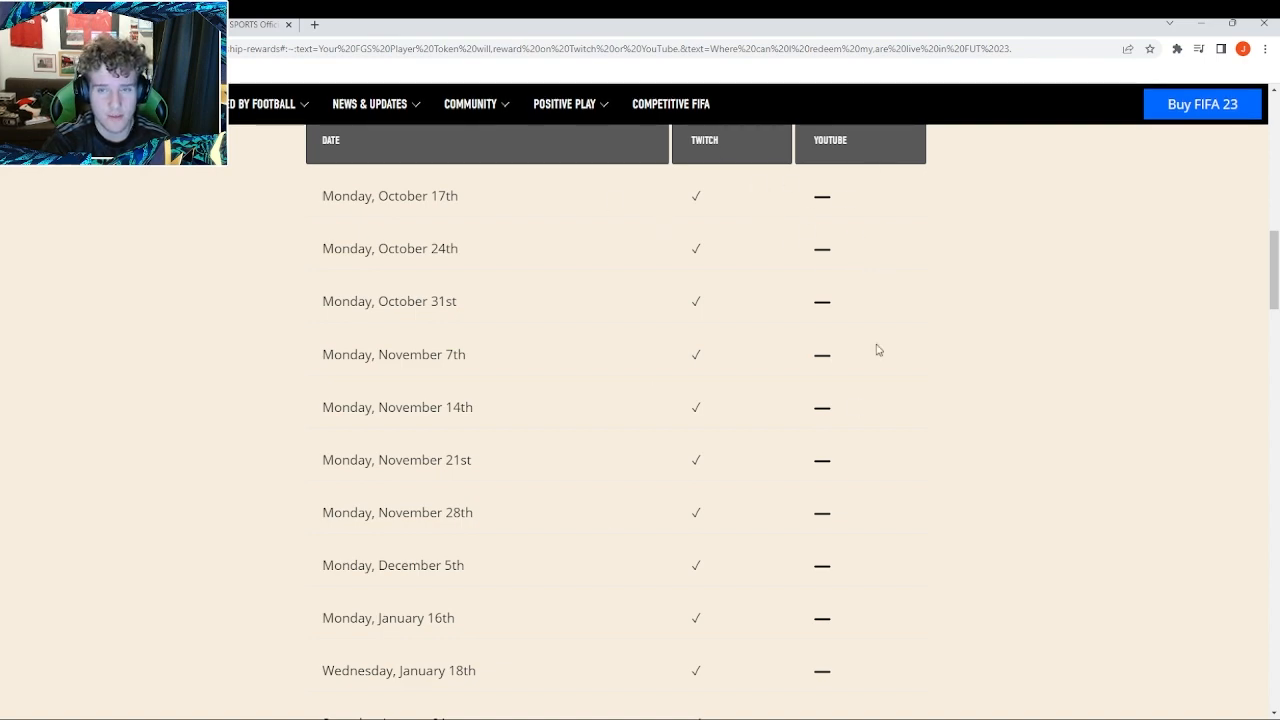
pyautogui.scroll(-3)
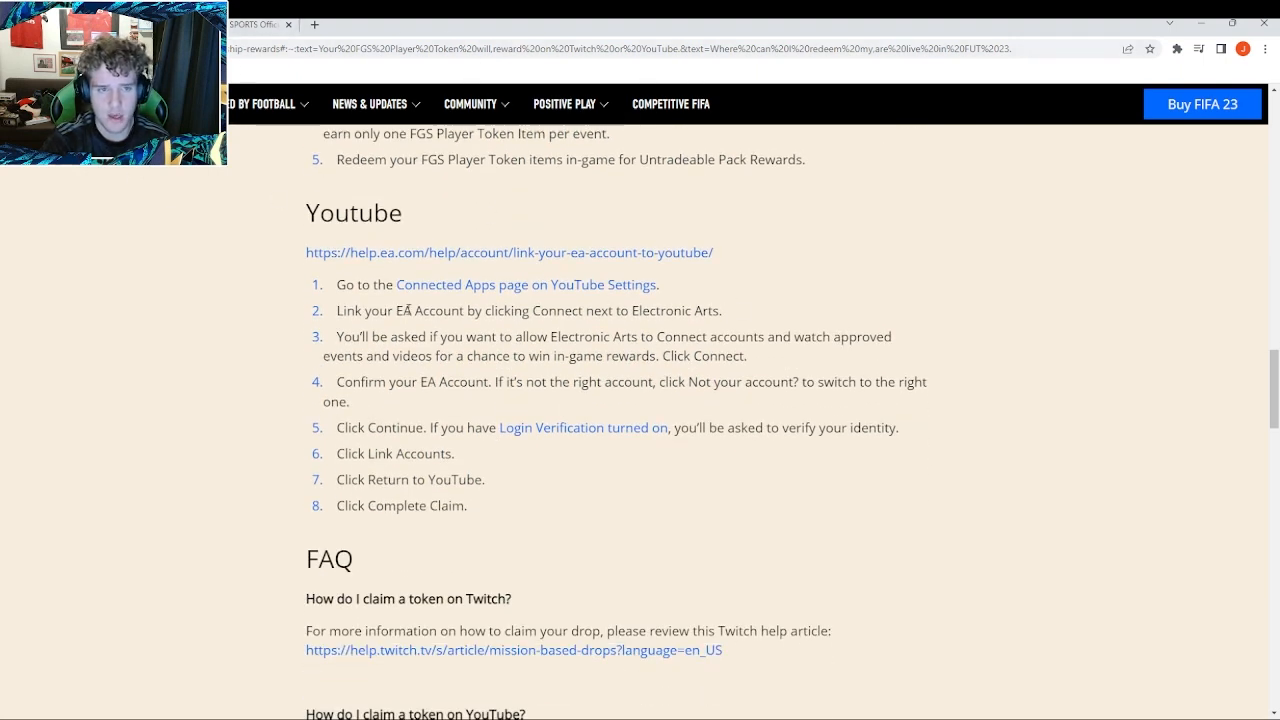
pyautogui.moveTo(391, 265)
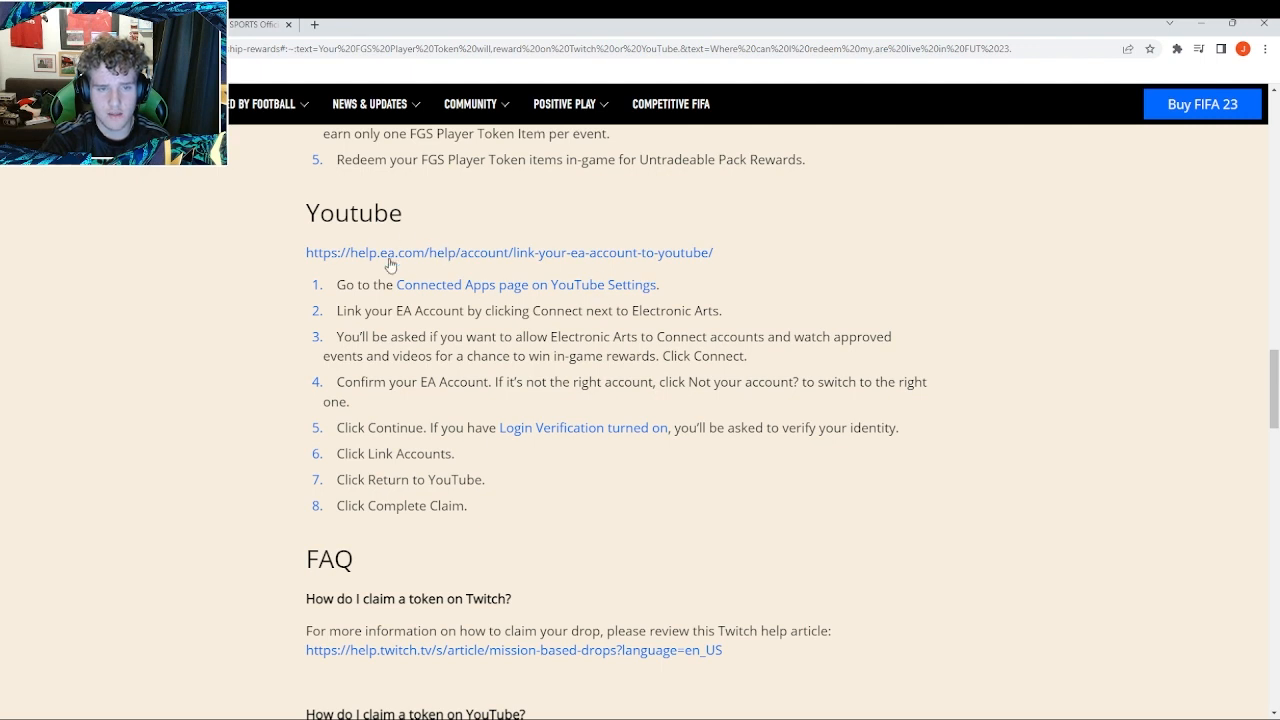
pyautogui.moveTo(601, 413)
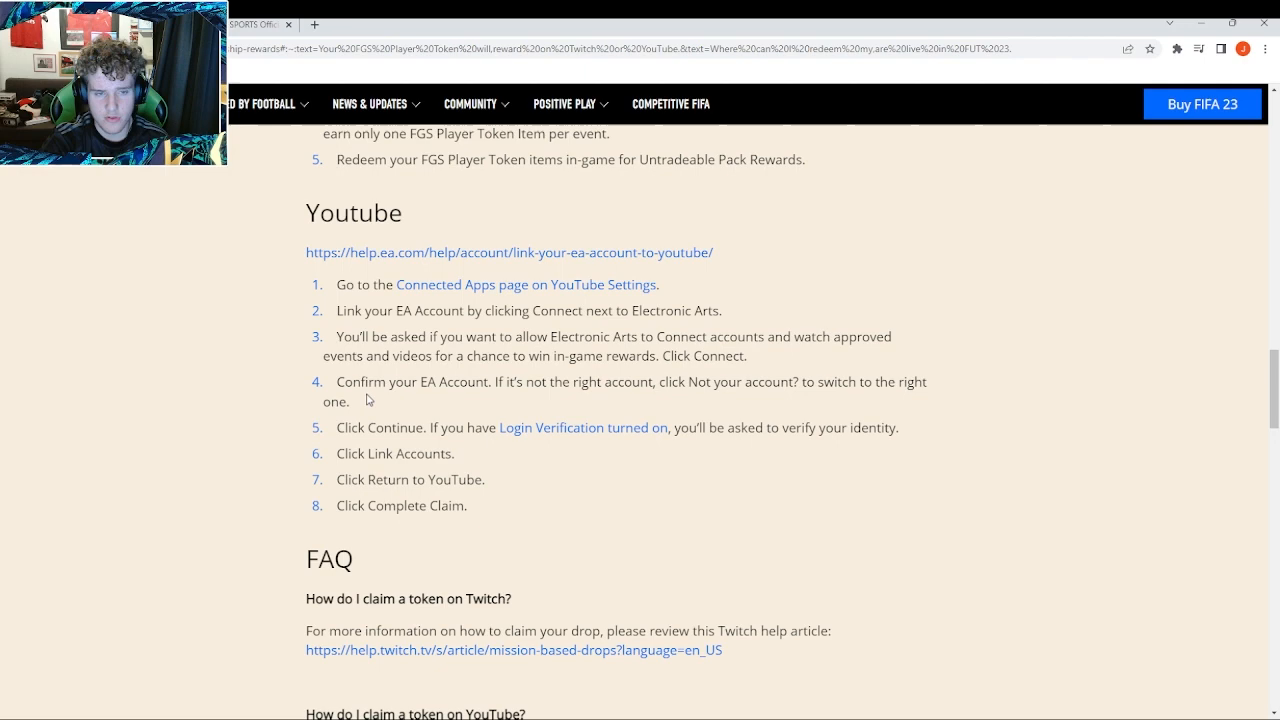
# Step: Scroll into the FAQ and highlight 'you are guaranteed' in the 60-minute token answer
pyautogui.scroll(-3)
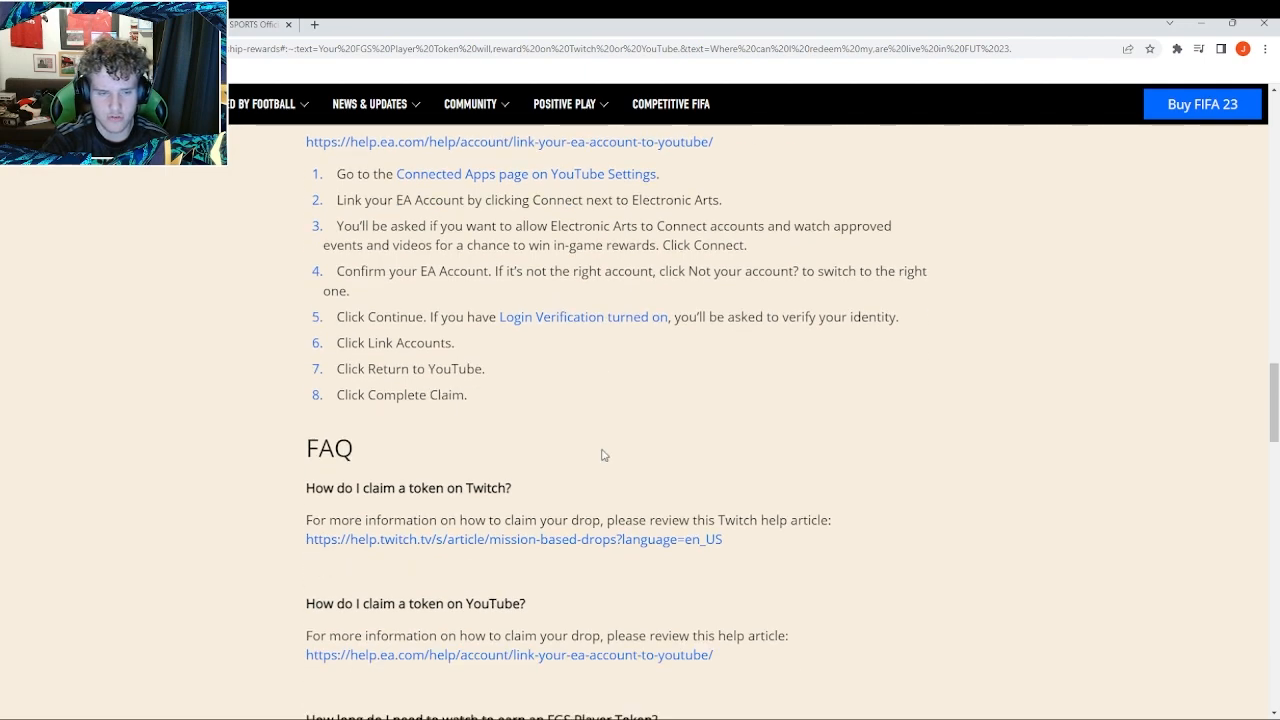
pyautogui.scroll(-3)
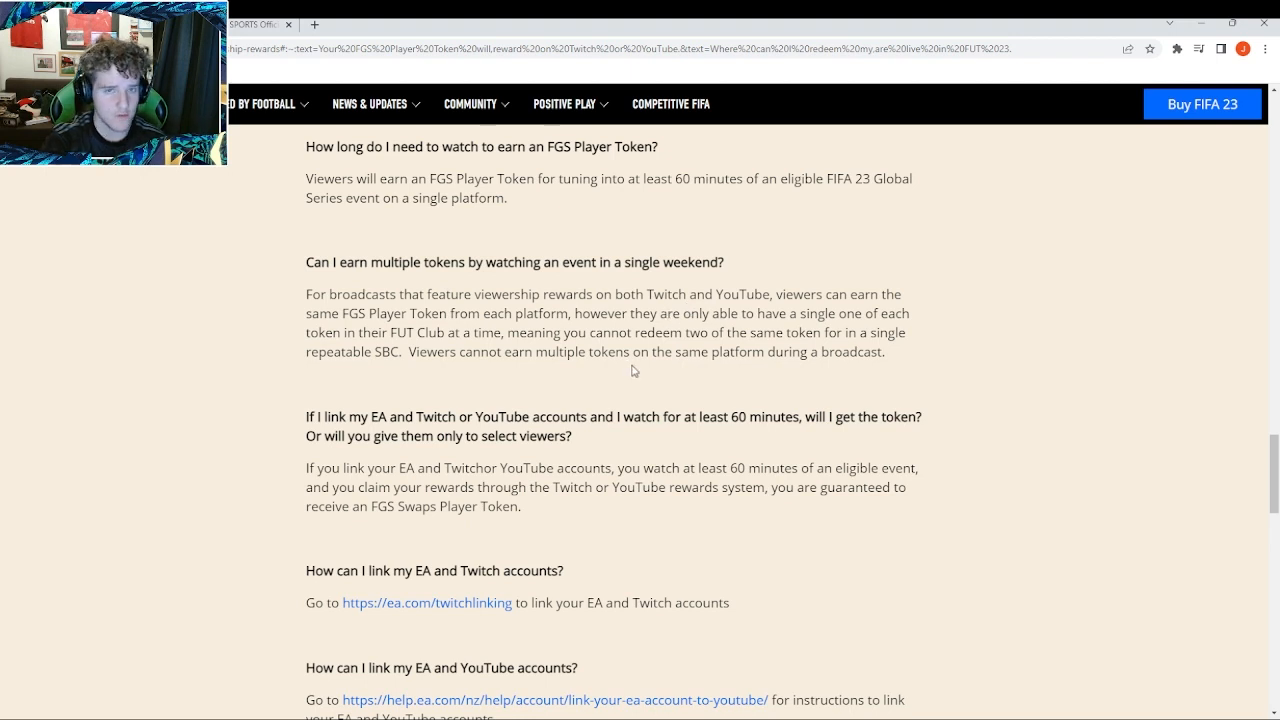
pyautogui.moveTo(716, 378)
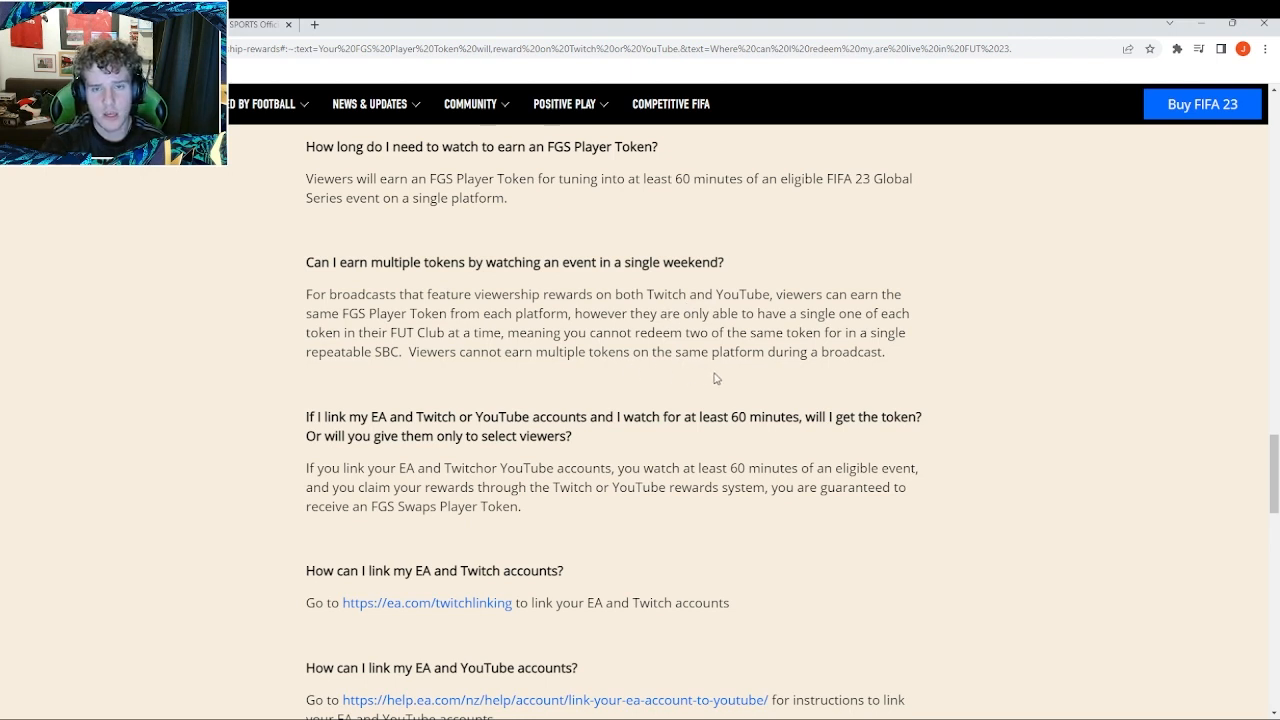
pyautogui.scroll(-3)
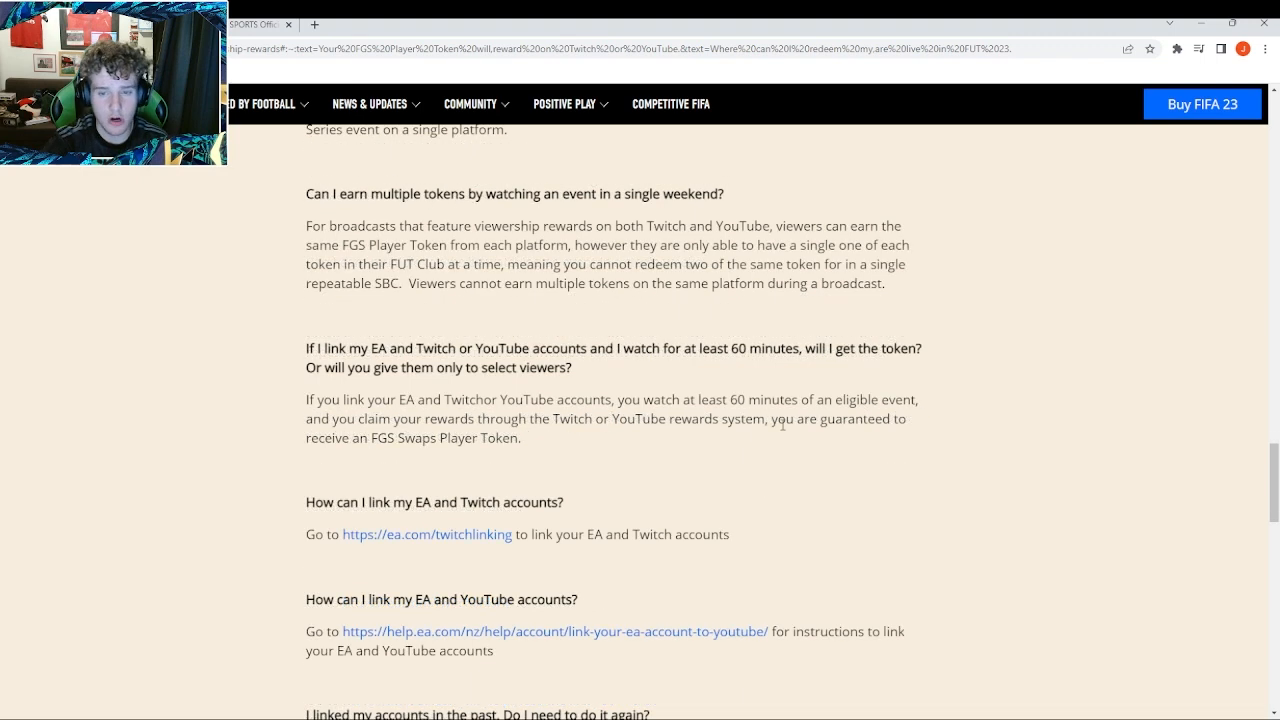
pyautogui.moveTo(765, 418); pyautogui.dragTo(826, 418)
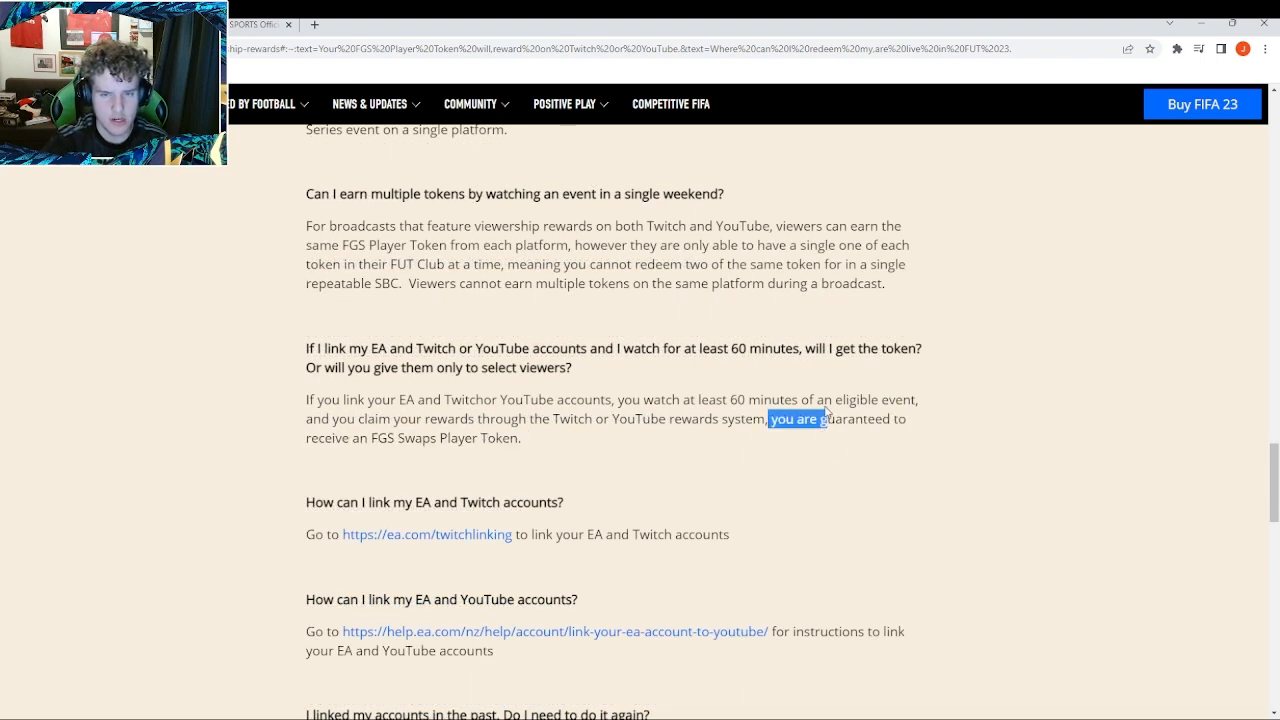
pyautogui.moveTo(787, 457)
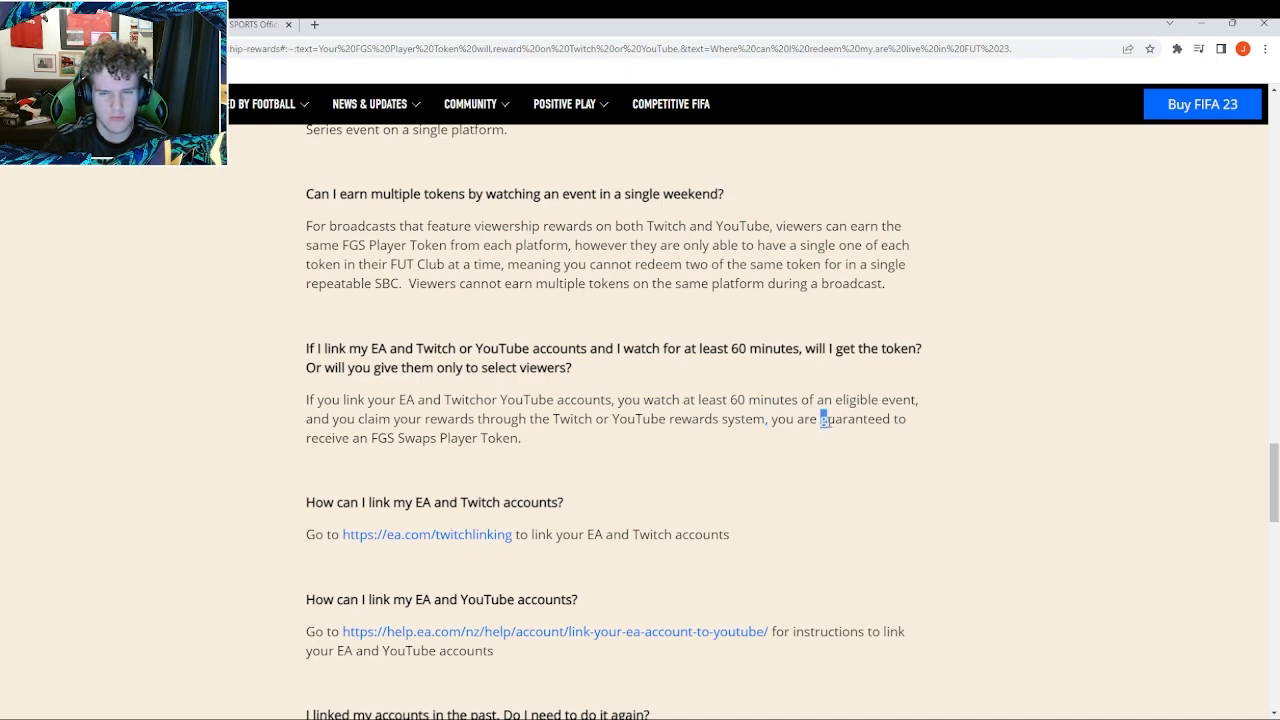
pyautogui.moveTo(787, 419); pyautogui.dragTo(828, 419)
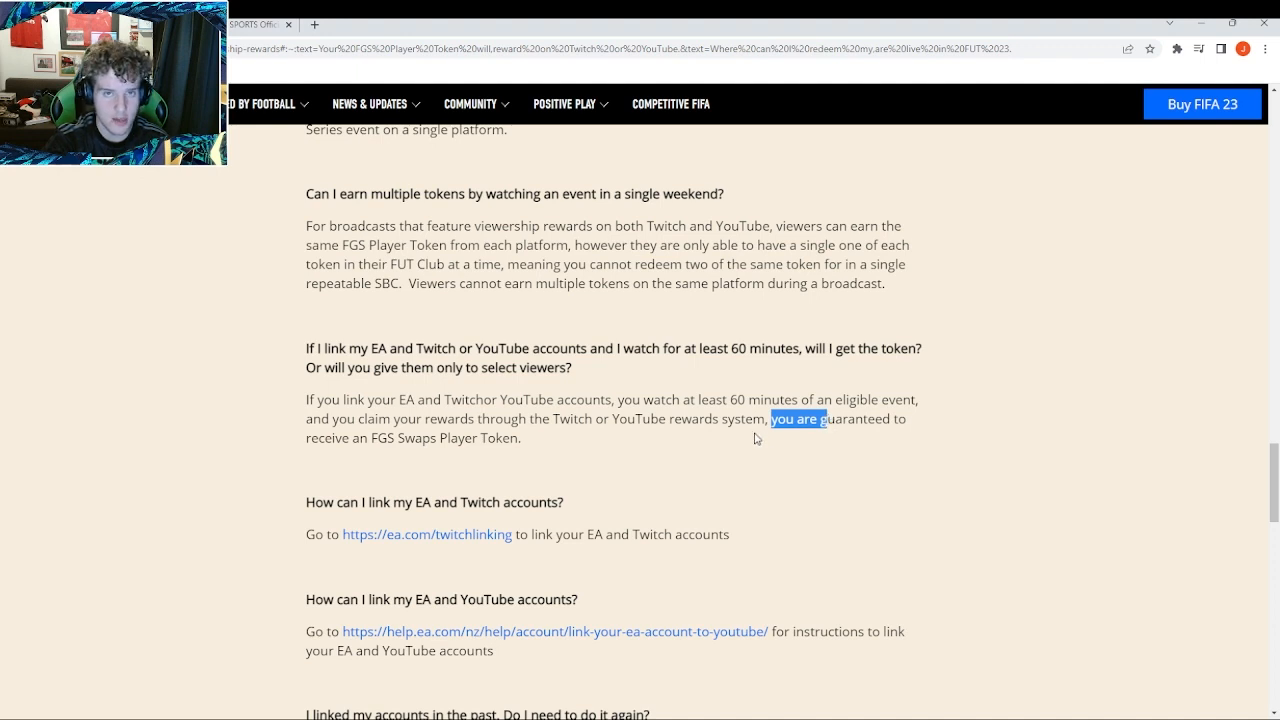
# Step: Read the remaining FAQ answers down to the repeatable Rewards SBCs question above Related News
pyautogui.scroll(-3)
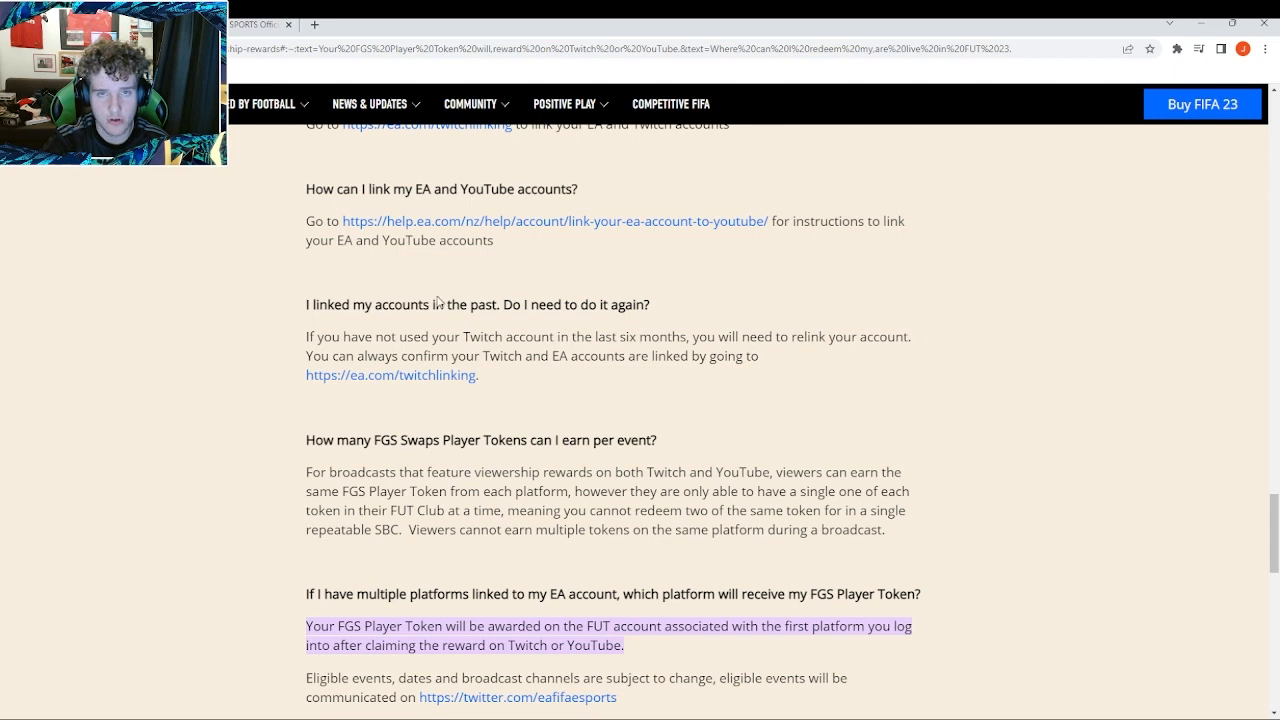
pyautogui.moveTo(796, 336)
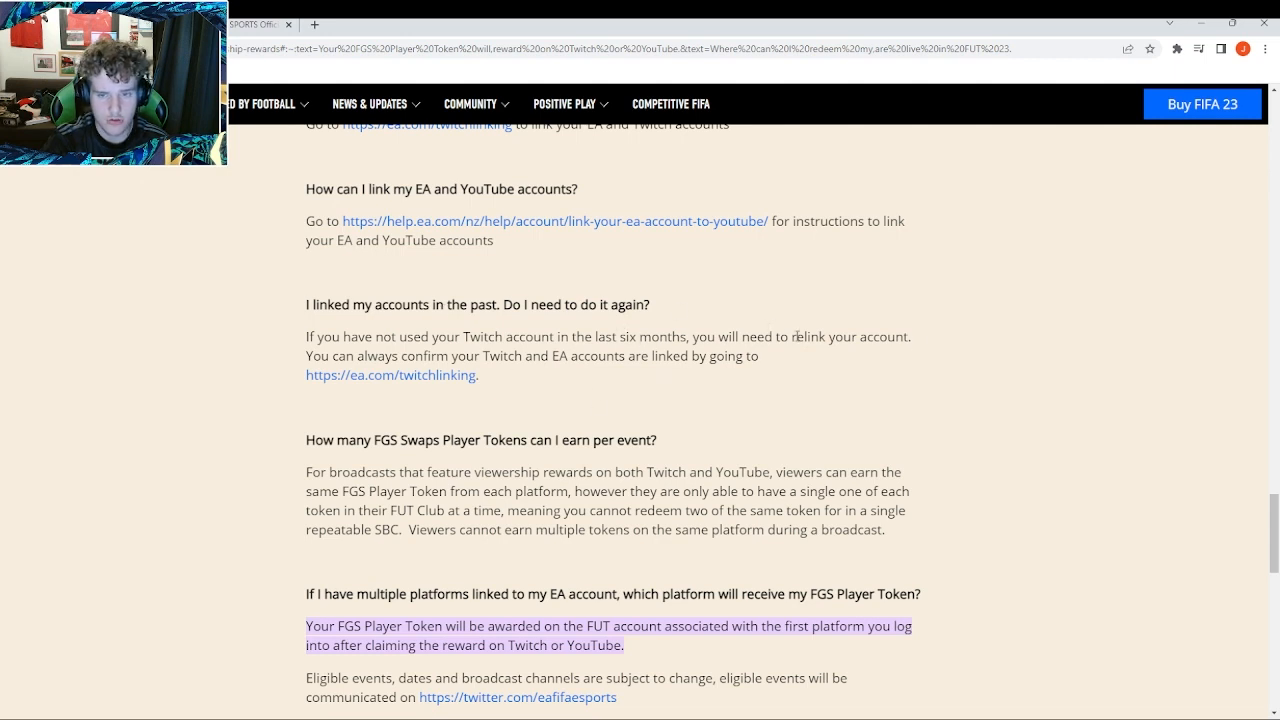
pyautogui.moveTo(424, 400)
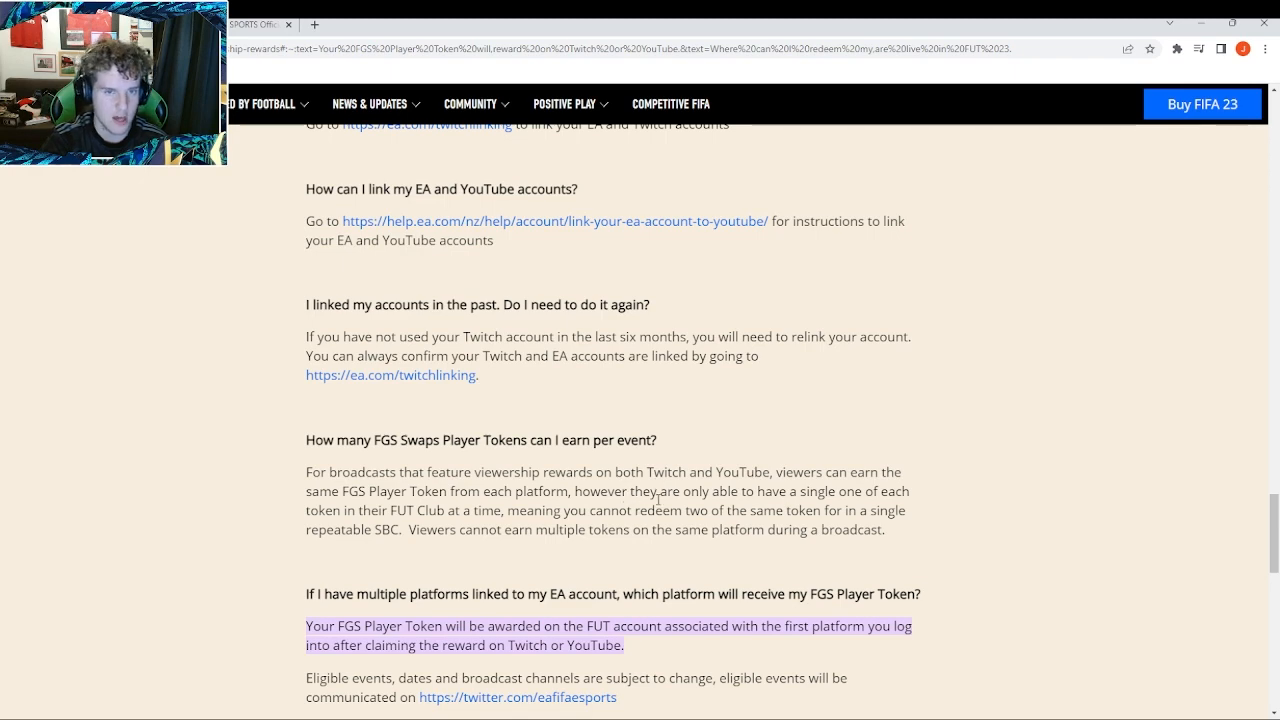
pyautogui.scroll(-3)
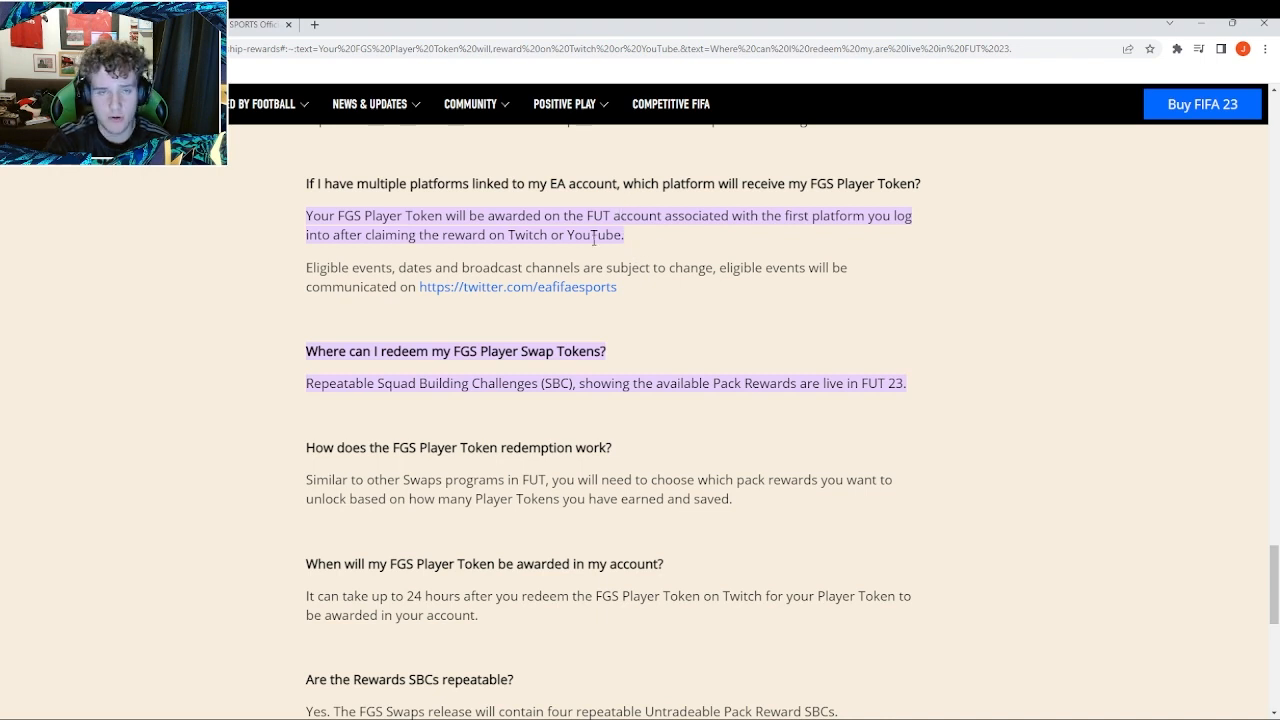
pyautogui.scroll(-3)
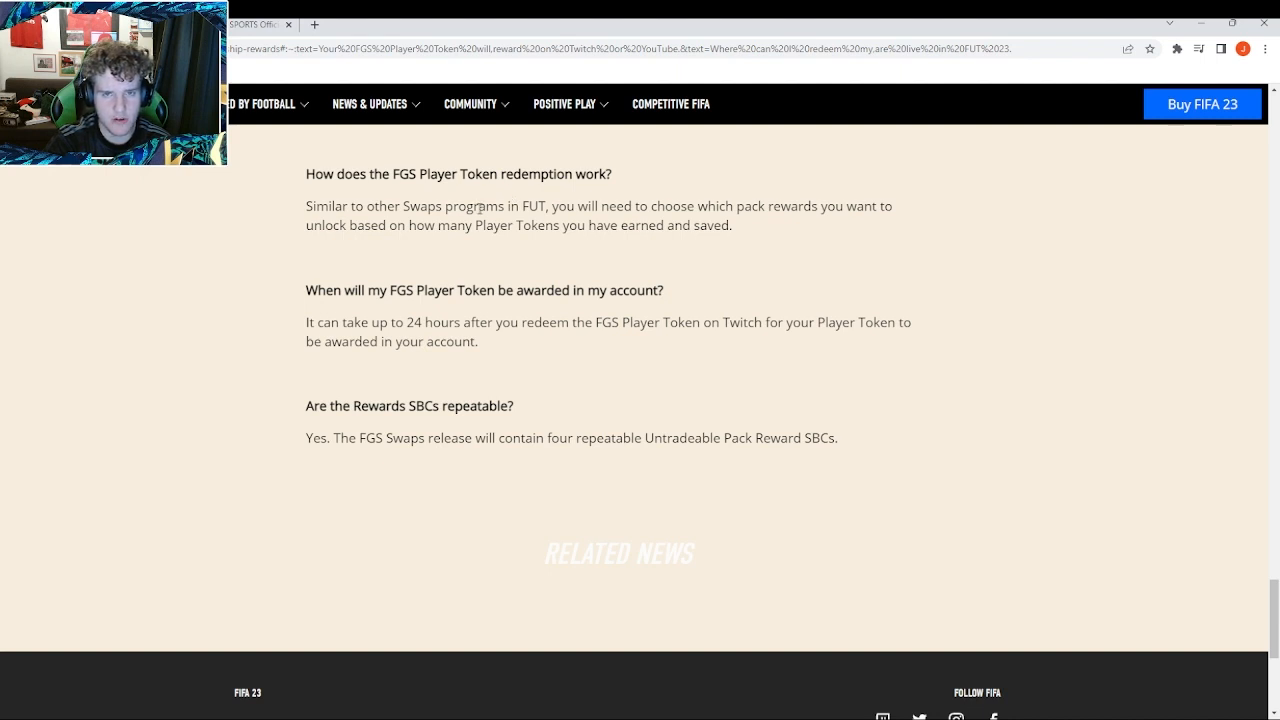
pyautogui.moveTo(667, 198)
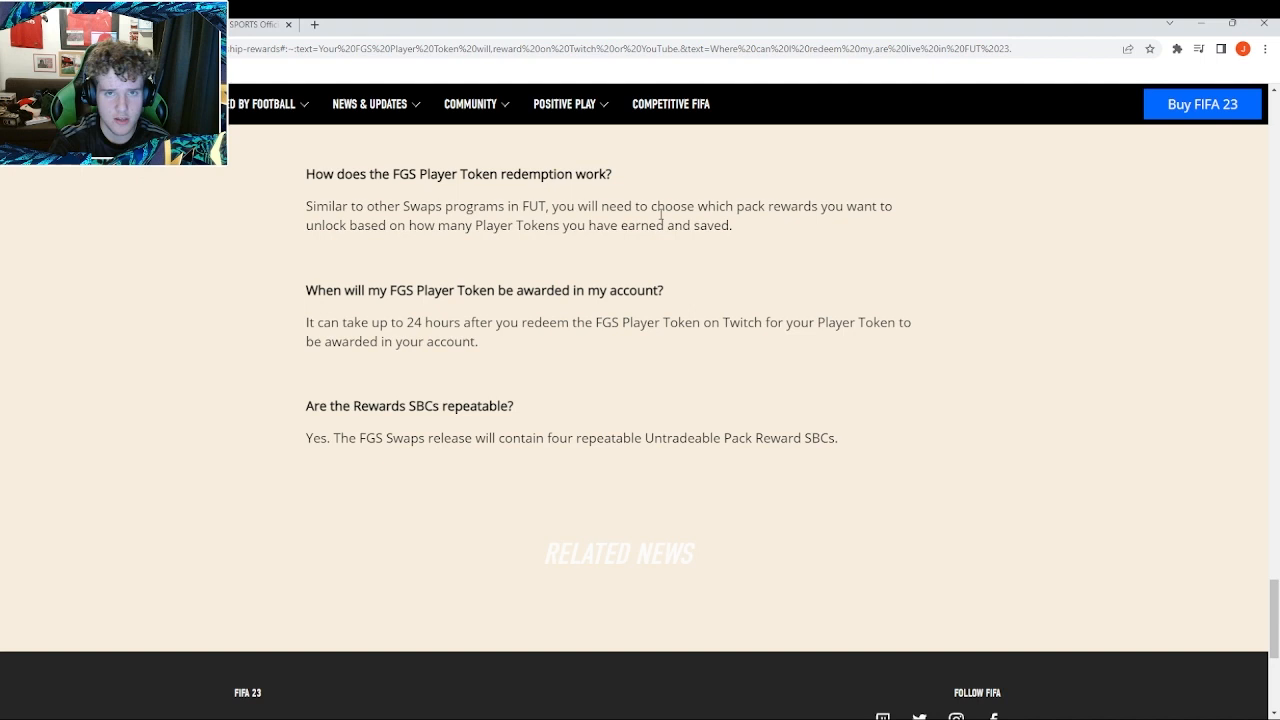
pyautogui.moveTo(320, 398)
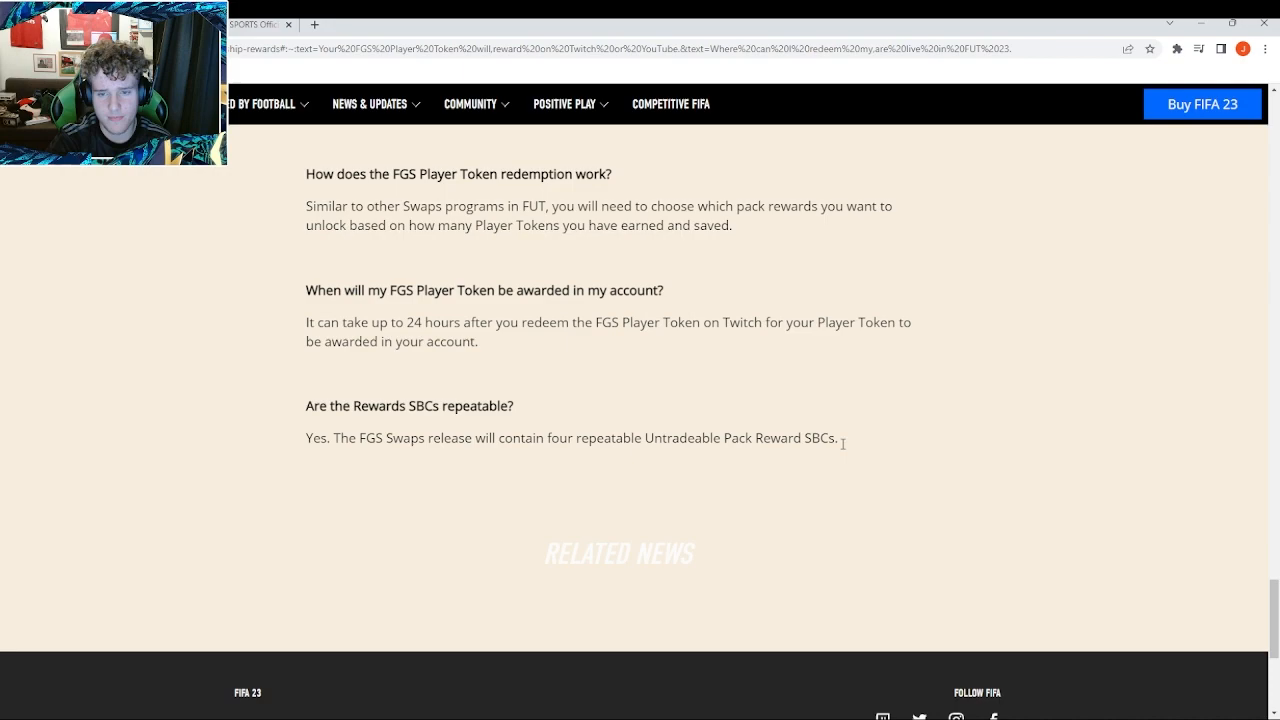
# Step: Scroll back to the EA SPORTS Cup Viewership Rewards Schedule table listing Twitch-only dates
pyautogui.scroll(-3)
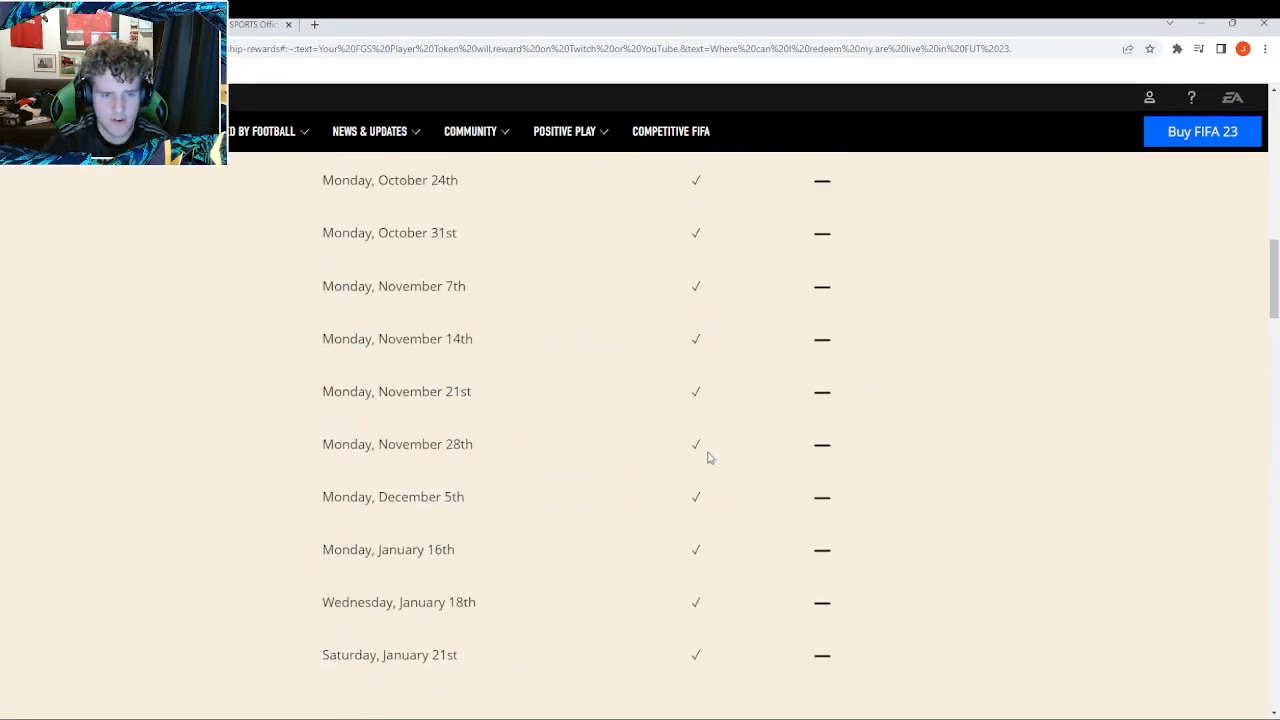
pyautogui.scroll(3)
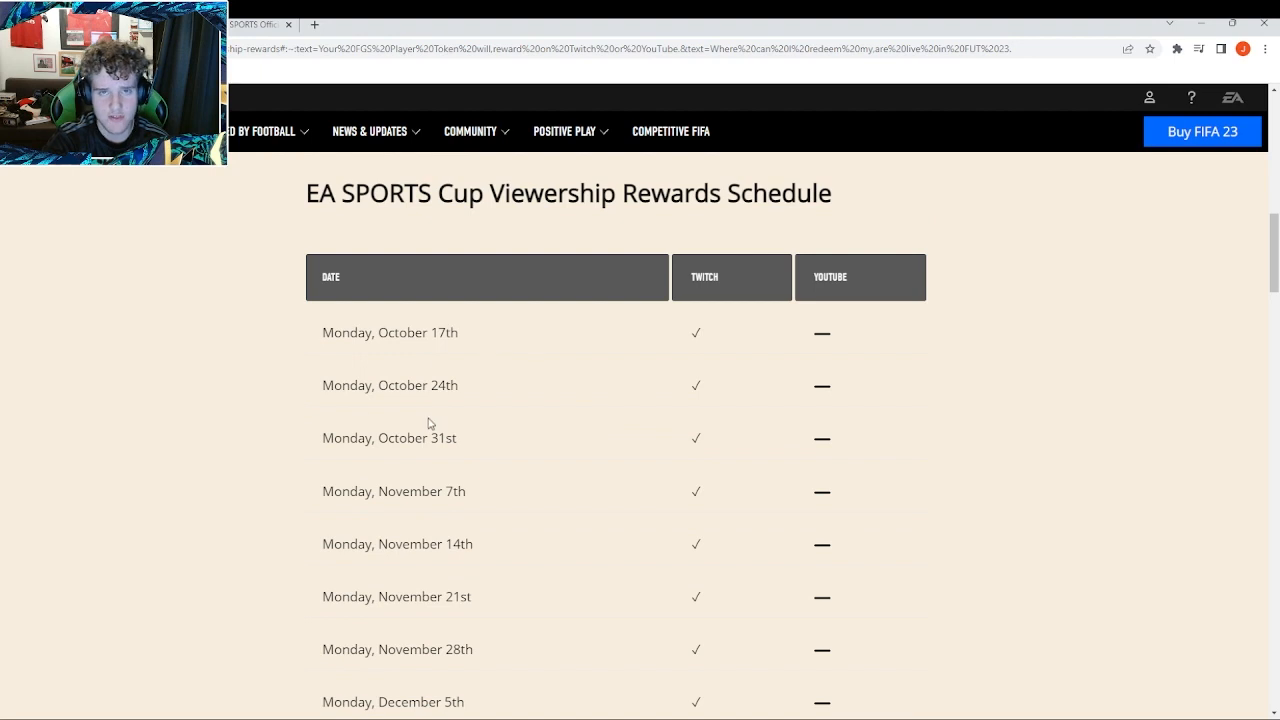
pyautogui.moveTo(443, 384)
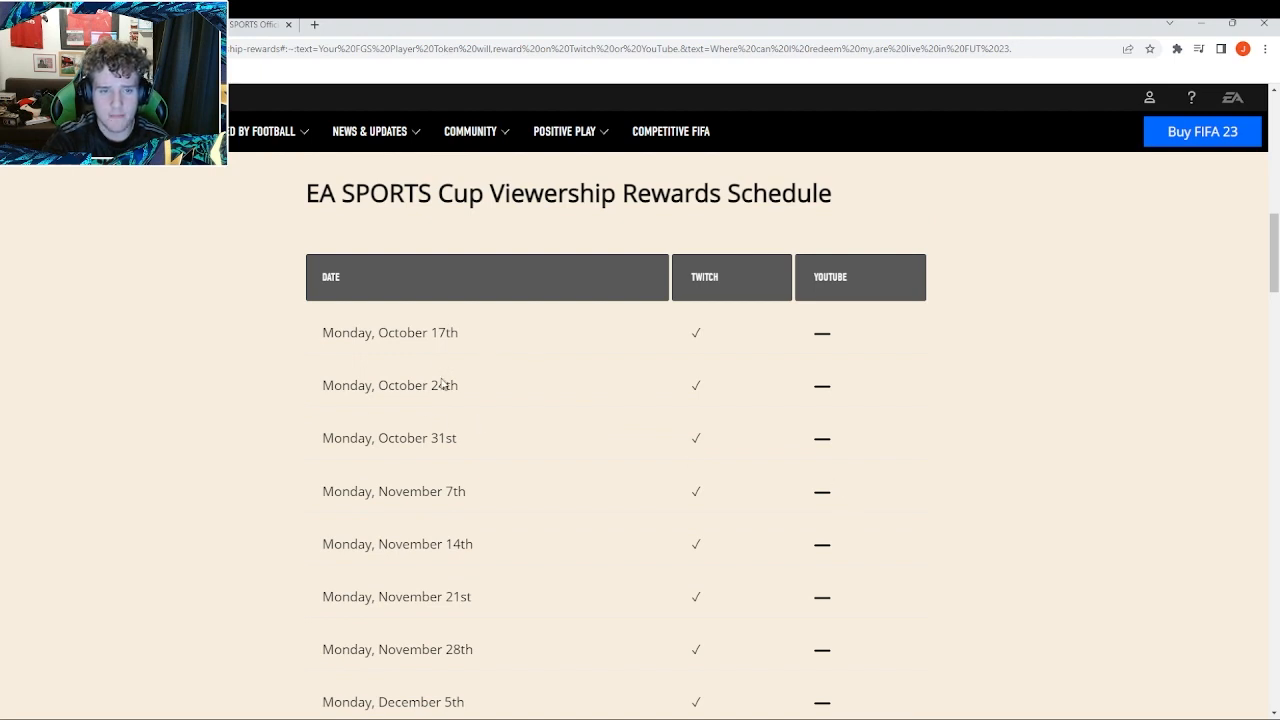
pyautogui.scroll(-3)
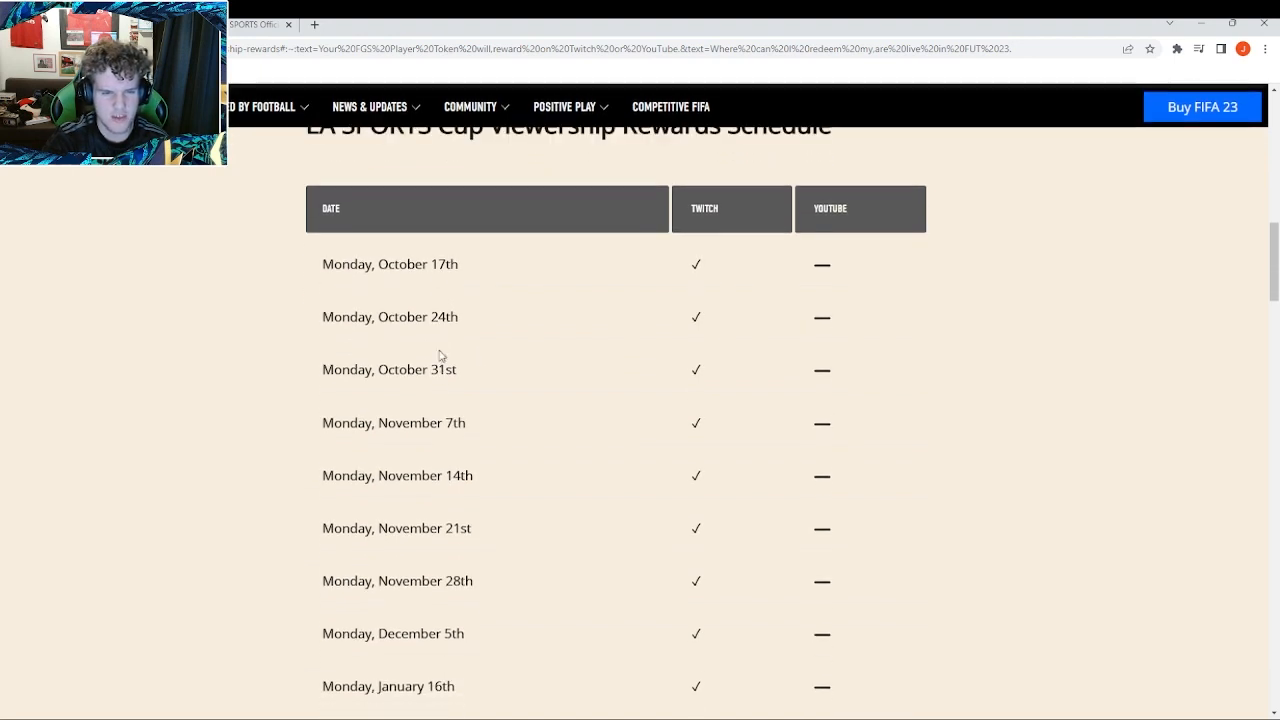
pyautogui.scroll(-3)
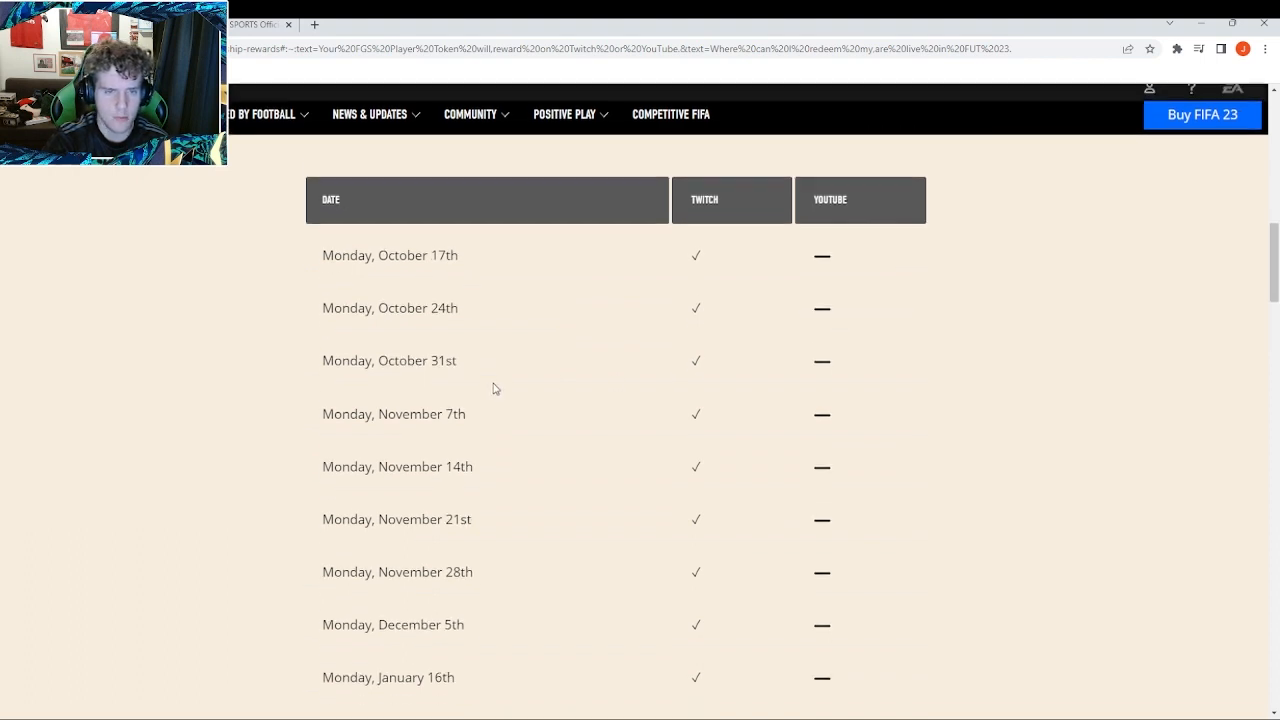